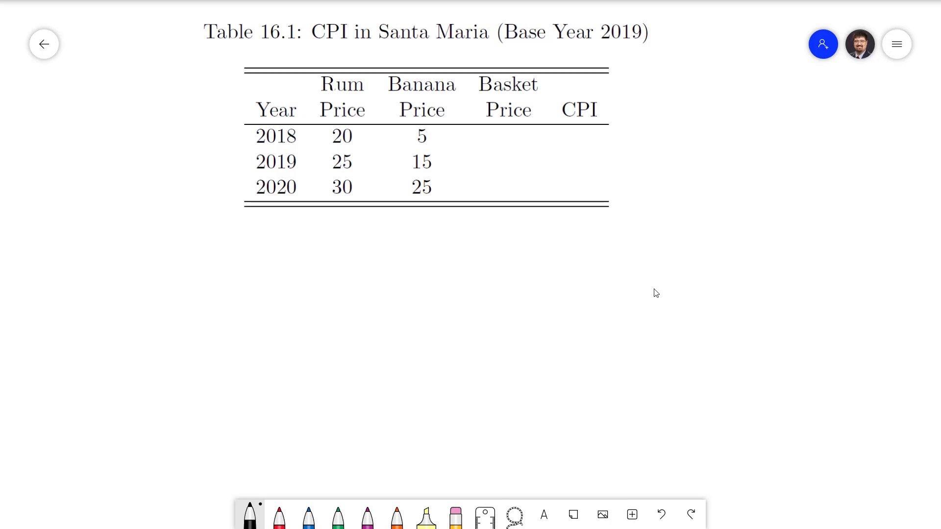
Handwrite 'Basket: 2 units of rum, 5 units of bananas' to the right of Table 16.1
drag(678, 129, 687, 159)
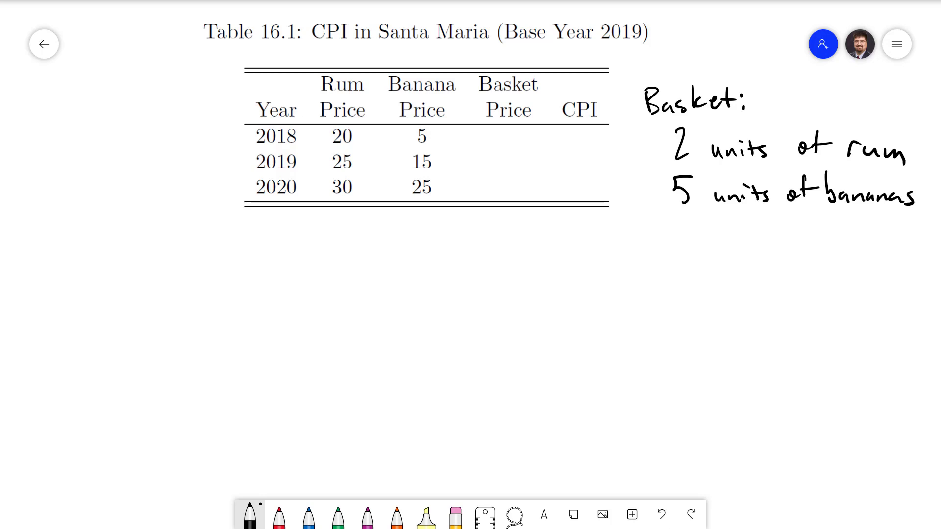
Handwrite the three basket-price equations giving 65 for 2018, 125 for 2019 and 185 for 2020
drag(126, 264, 186, 246)
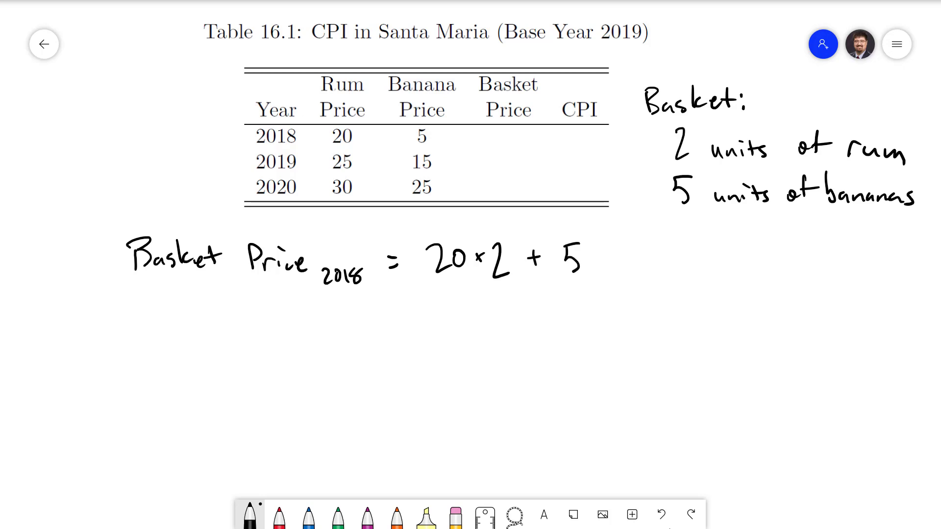
drag(594, 258, 609, 252)
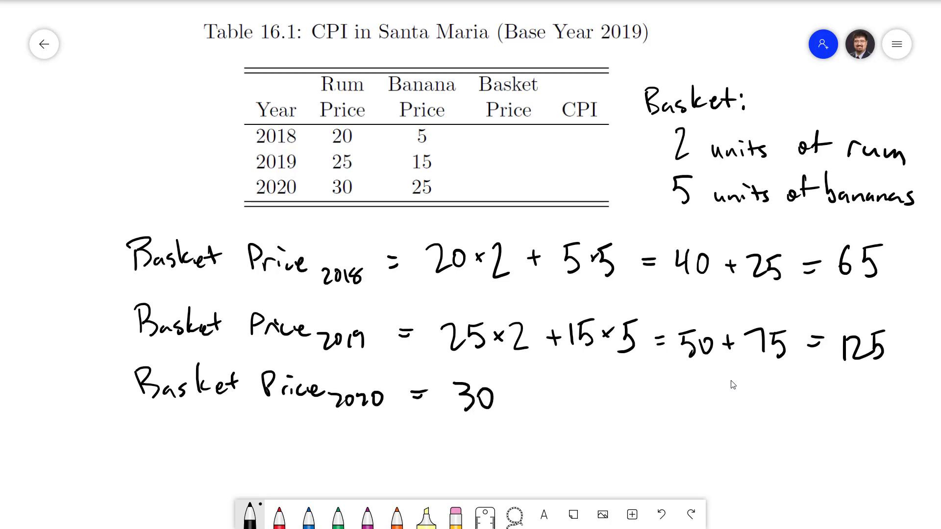
text(×2 +)
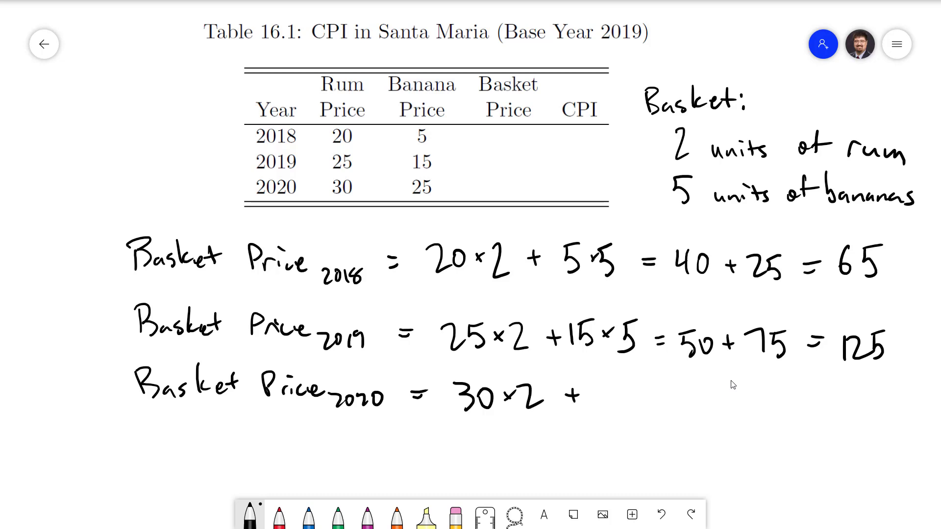
text(25x)
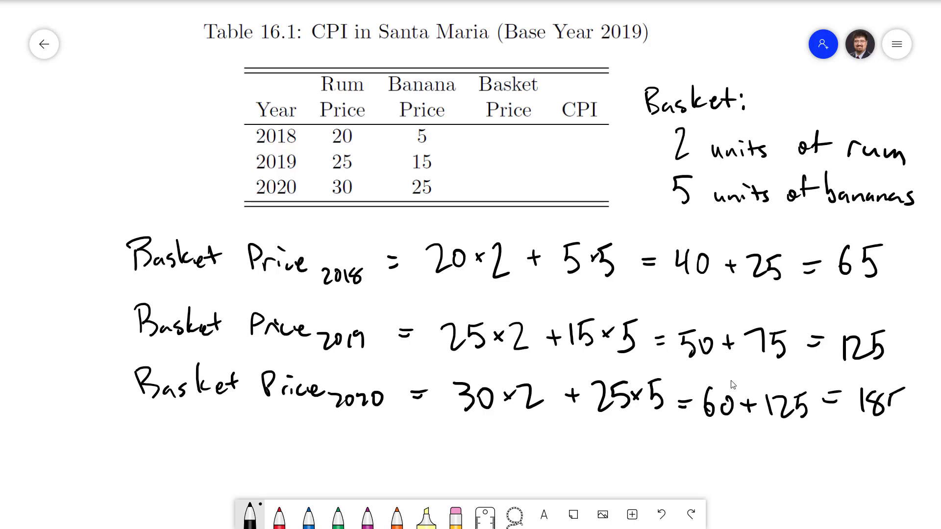
text(185)
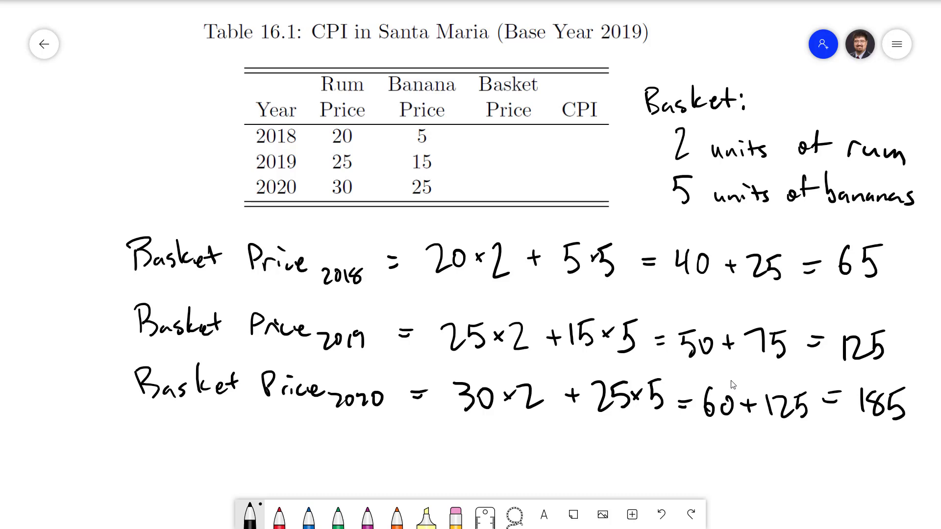
Write CPI_t = Basket Price_t / Basket Price_base × 100 and start CPI_2018 =
scroll(down, 3)
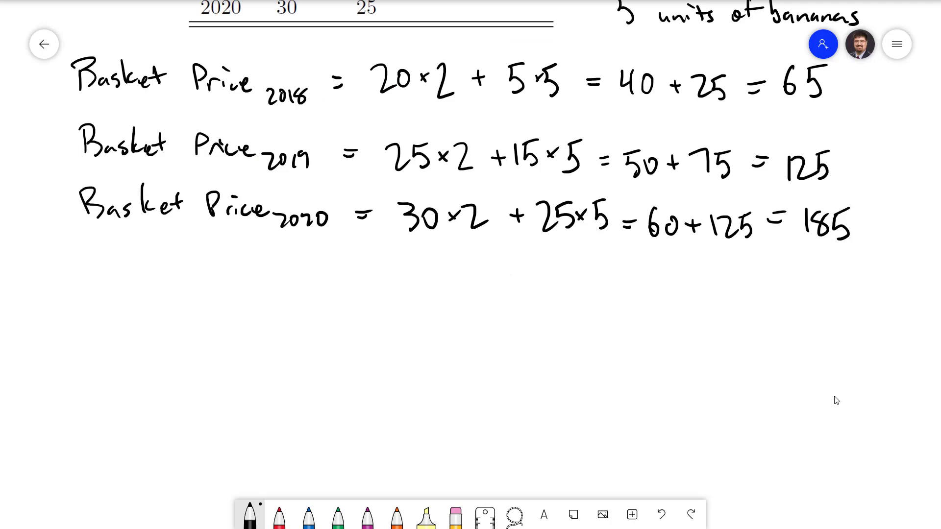
text(CPI t = Basket Price t)
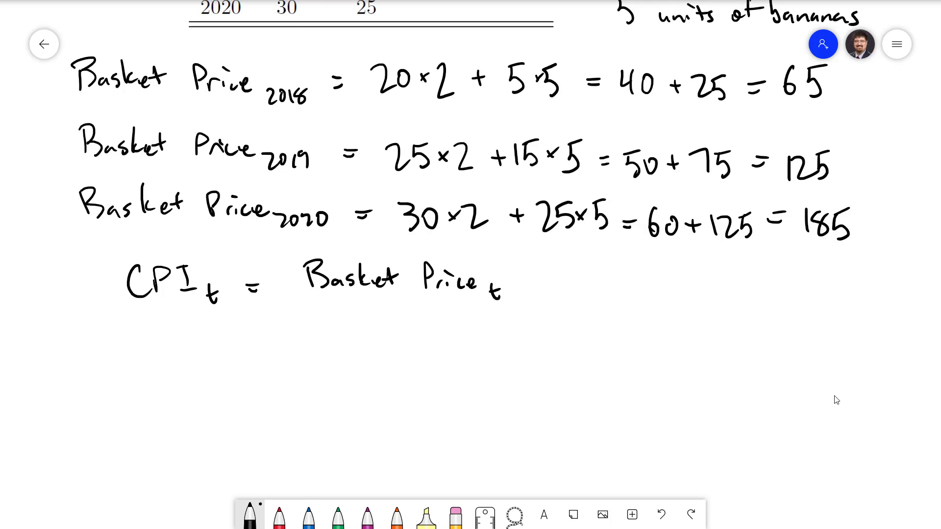
drag(294, 314, 538, 311)
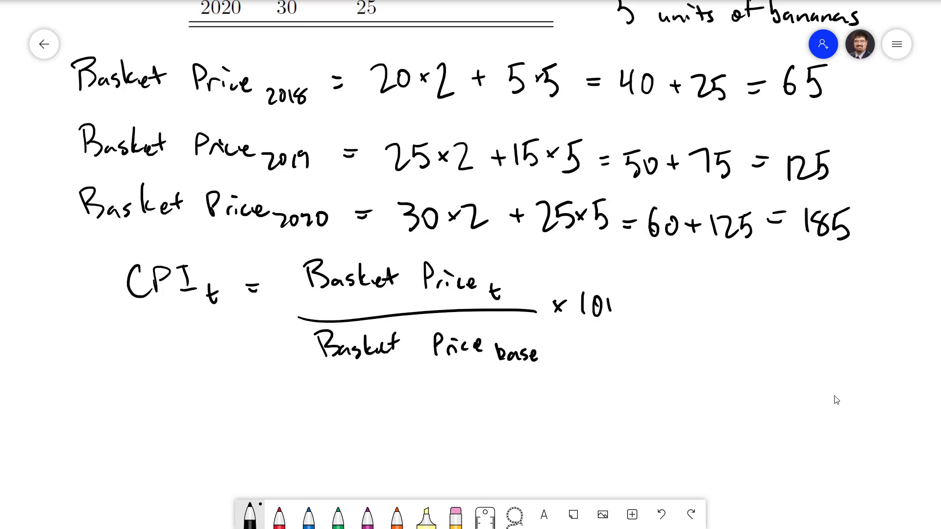
click(606, 305)
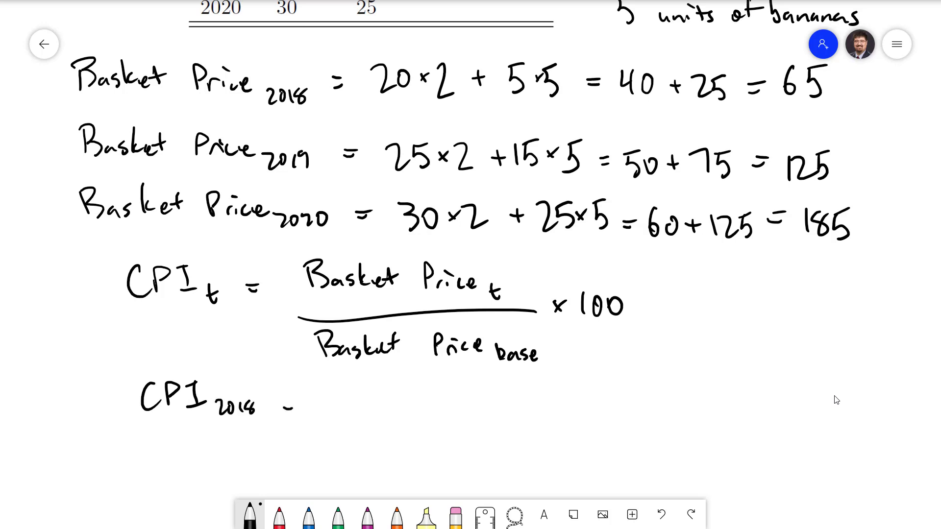
Write CPI_2018 = 65/125 × 100 = 52 and CPI_2019 = 125/125 × 100 = 100
text(65)
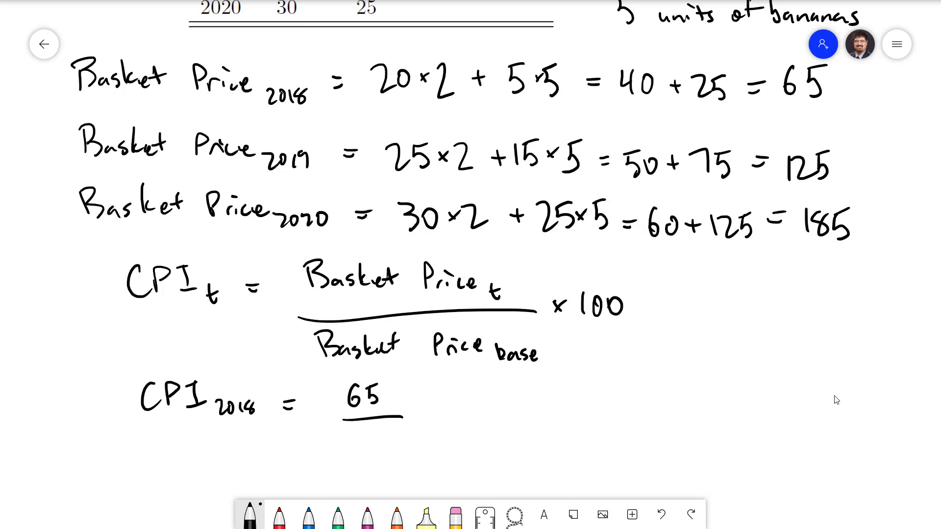
drag(360, 421, 396, 444)
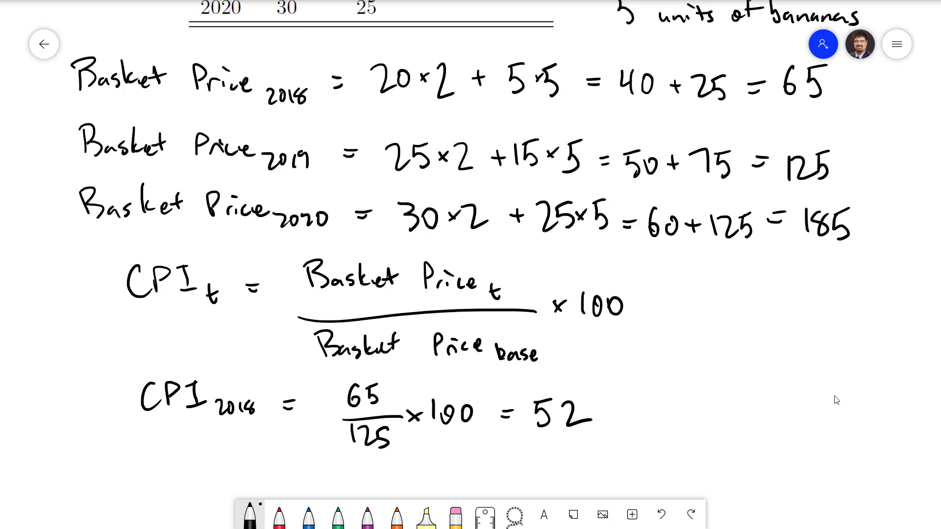
mouse_move(821, 421)
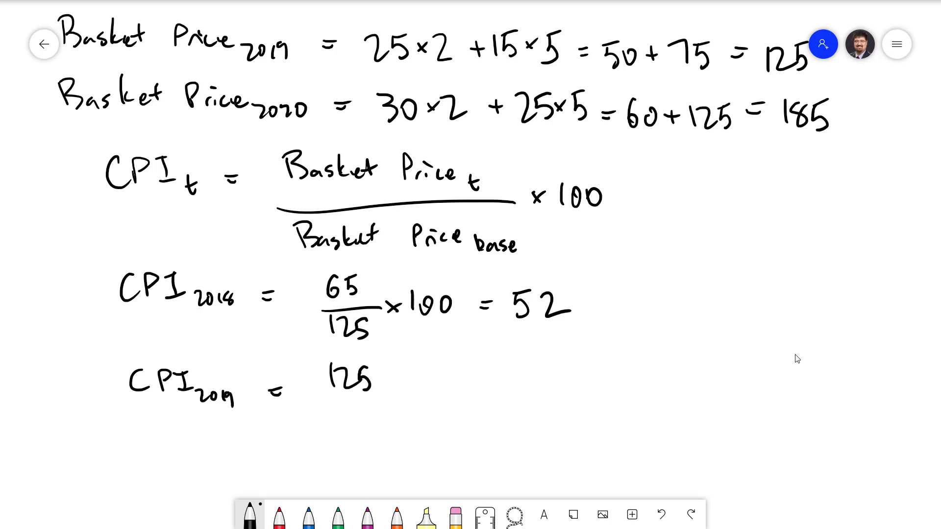
drag(314, 402, 391, 399)
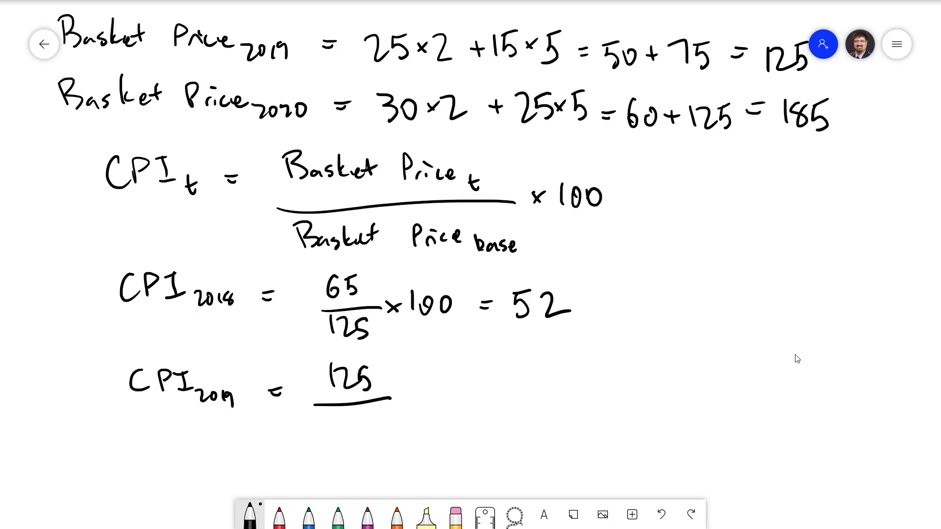
text(125)
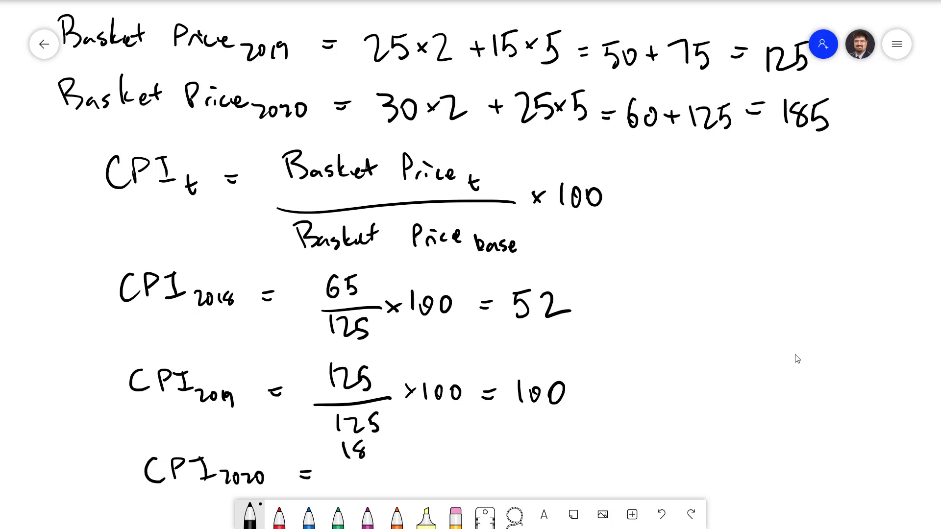
Begin CPI_2020 = 185/125 × 100 =
drag(345, 447, 407, 486)
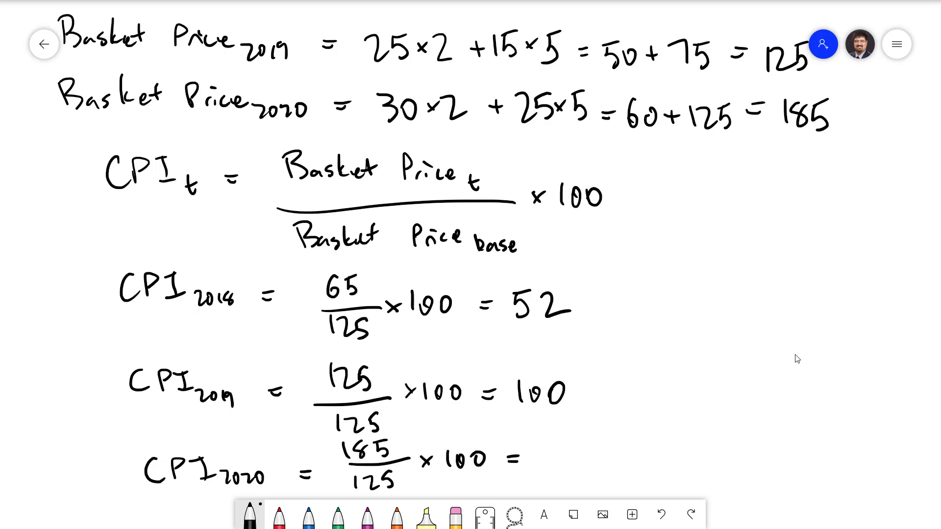
drag(532, 456, 580, 456)
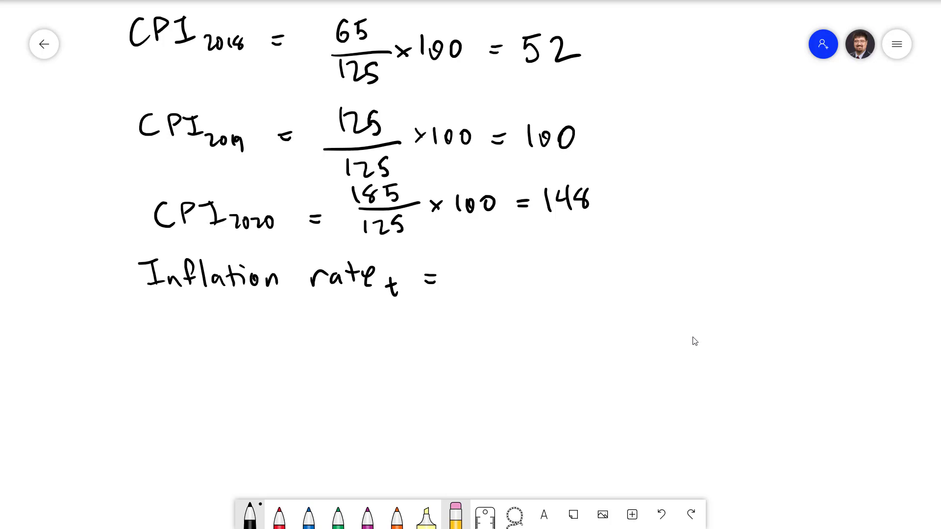
Write (CPI_t − CPI_t-1)/CPI_t-1 × 100% and start Inflation rate_2019 = 100
drag(475, 246, 532, 258)
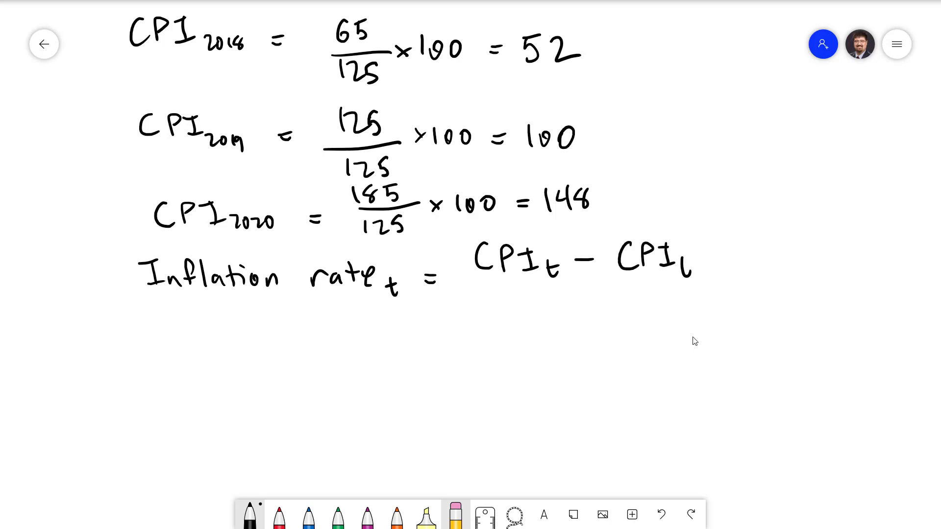
drag(476, 294, 728, 298)
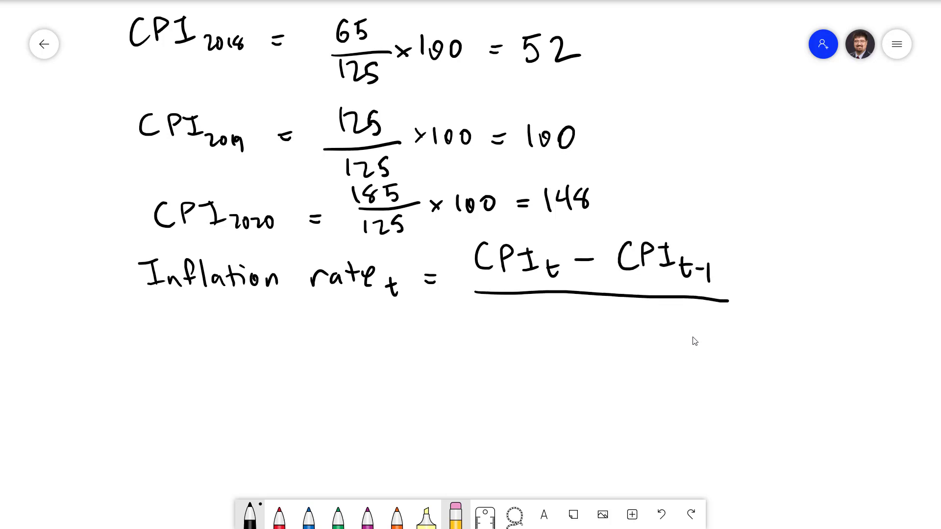
text(CPI)
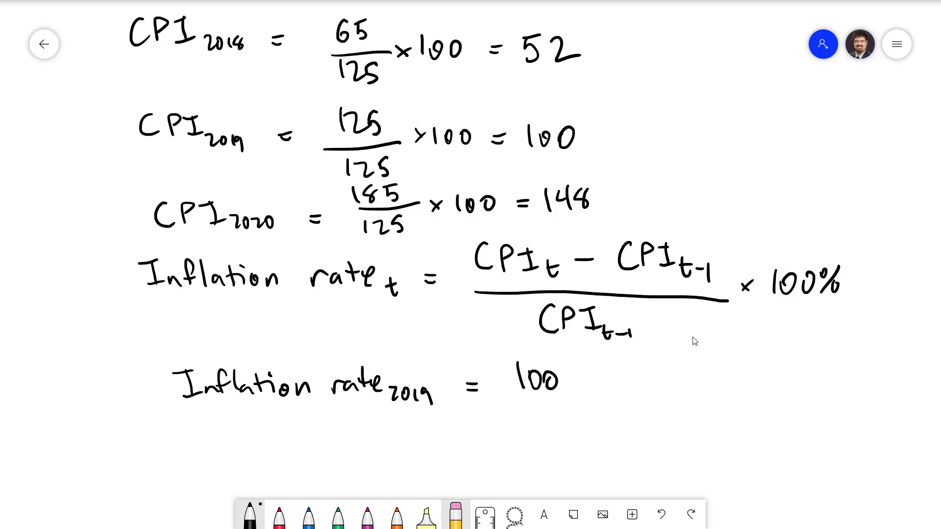
Write (100 − 52)/52 ≈ 92% and set up Inflation rate_2020 = (148 − 100)/100 =
drag(571, 379, 630, 372)
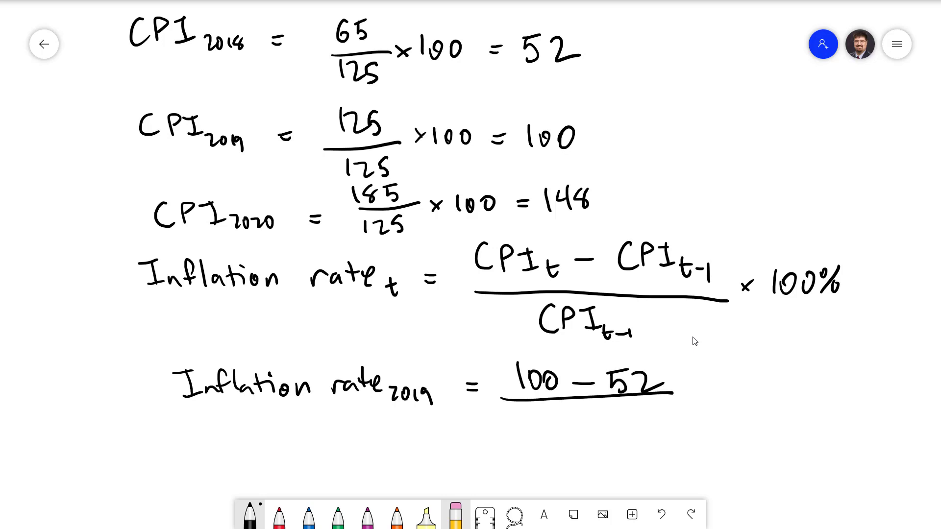
text(52)
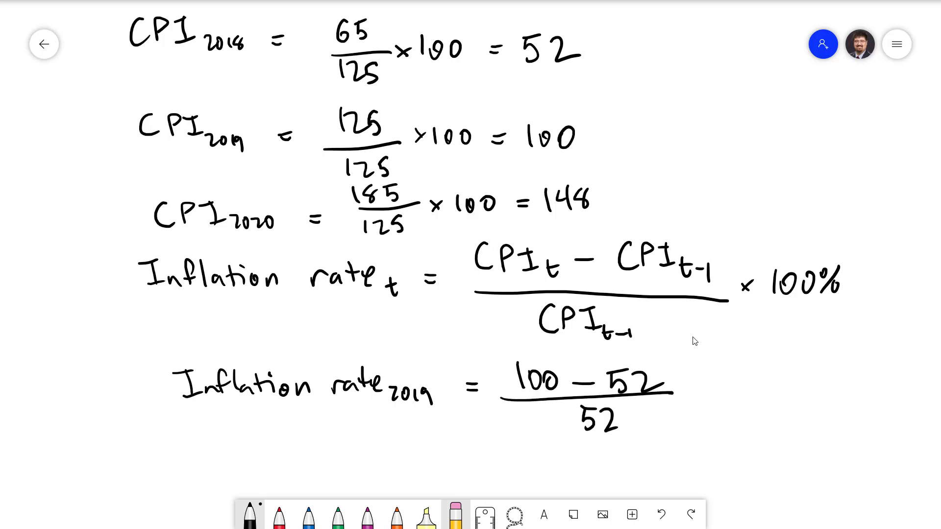
text(≈ 92%)
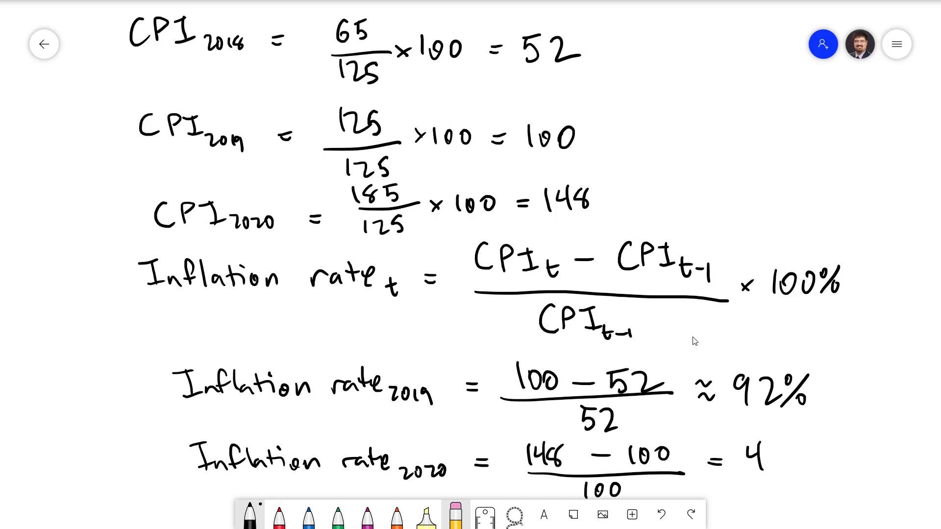
text(6%)
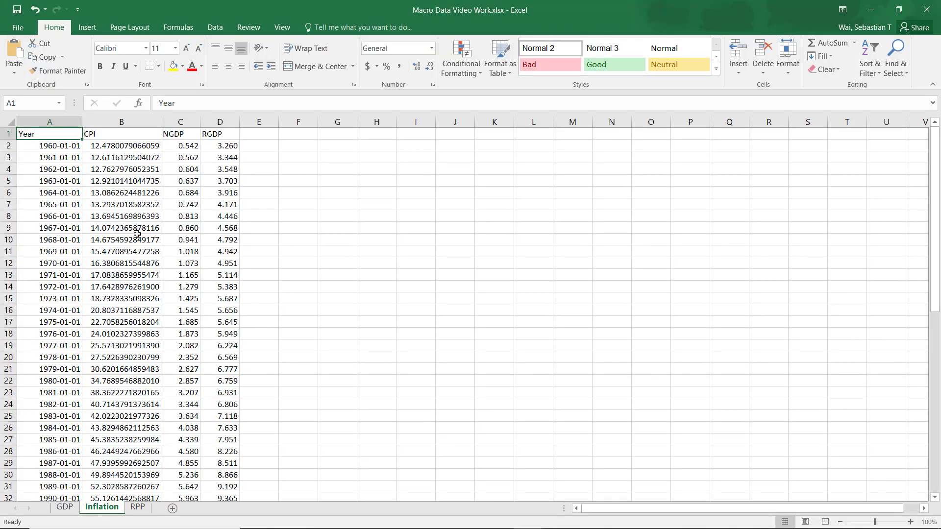
click(121, 146)
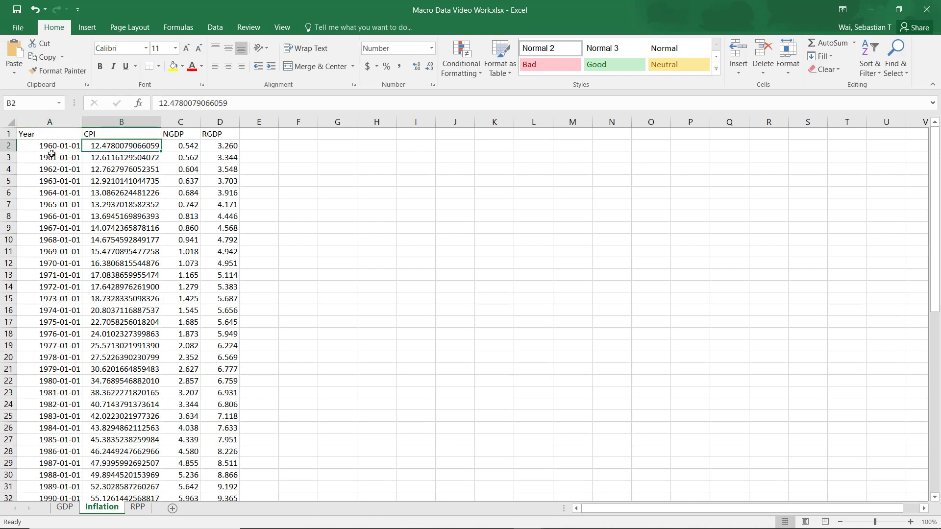
drag(49, 145, 49, 169)
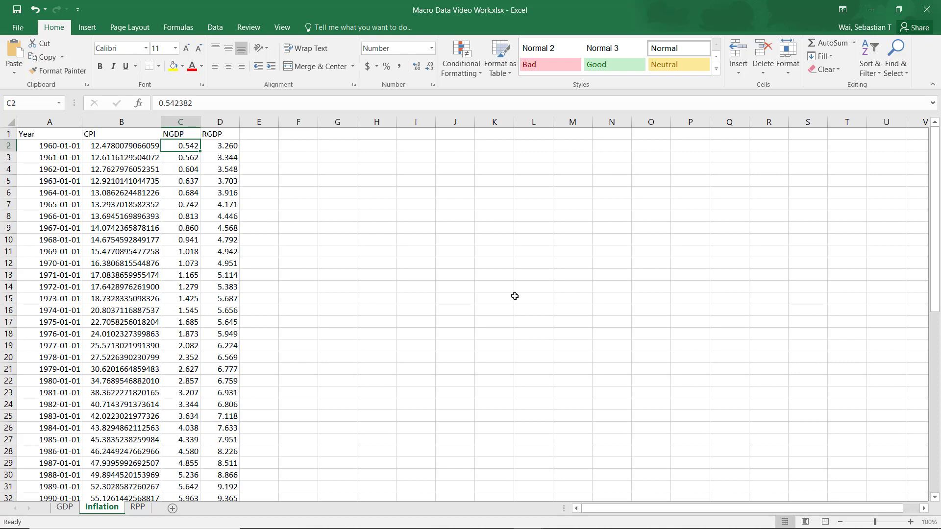
scroll(down, 3)
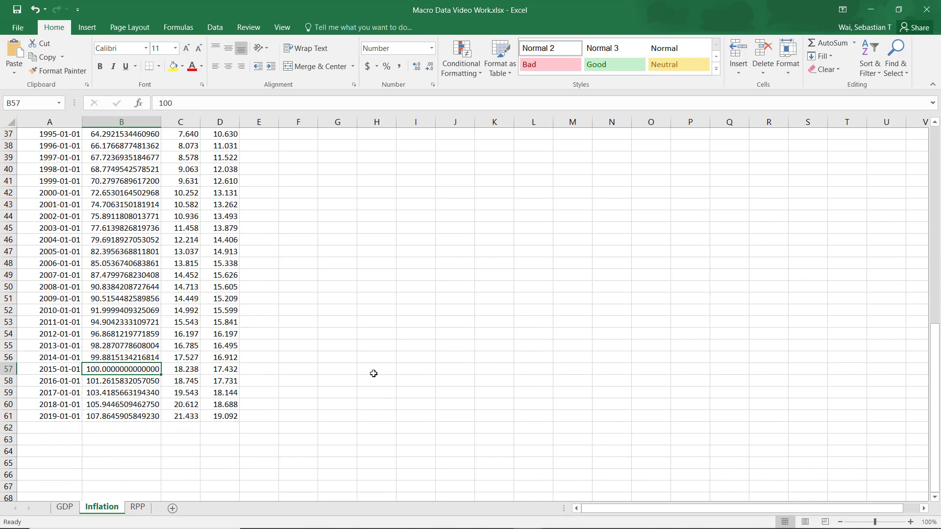
mouse_move(396, 389)
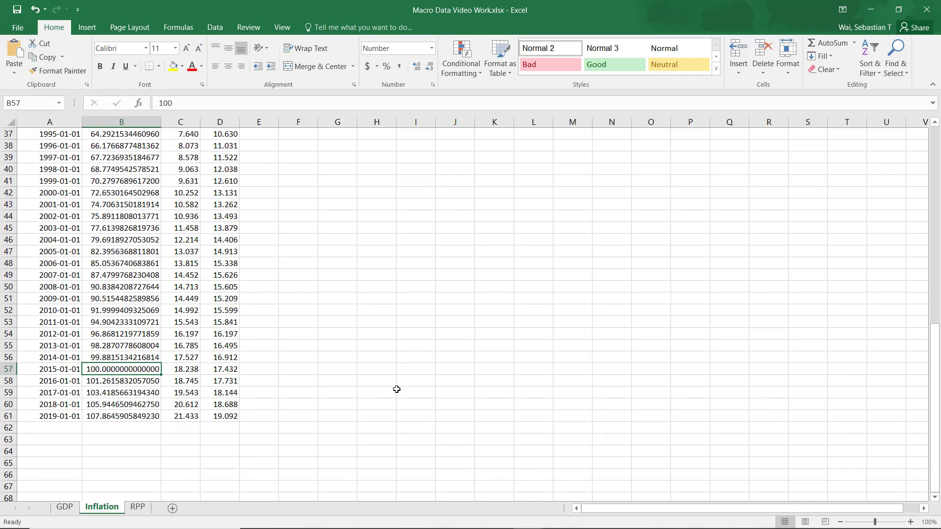
scroll(down, 3)
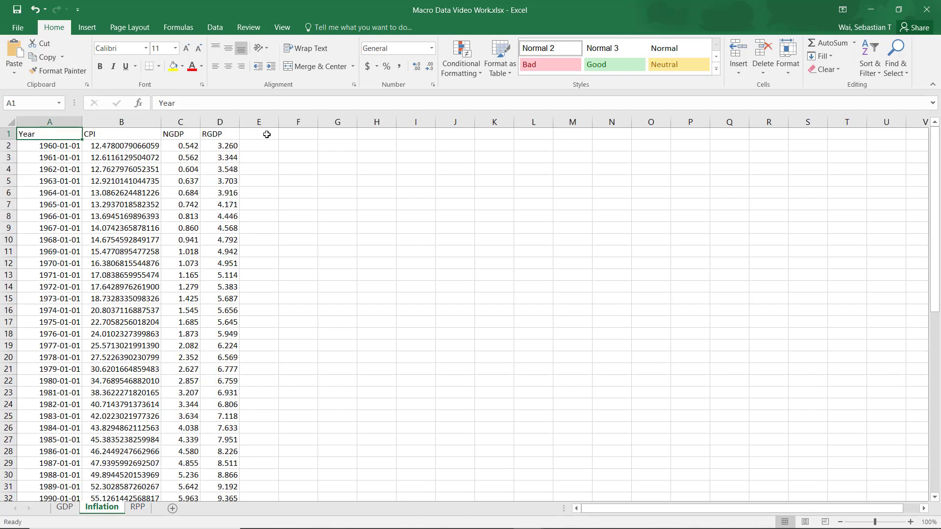
Head E1 as Deflator and enter =C2/D2*100 for 1960
text(Deflator)
click(259, 145)
text(=)
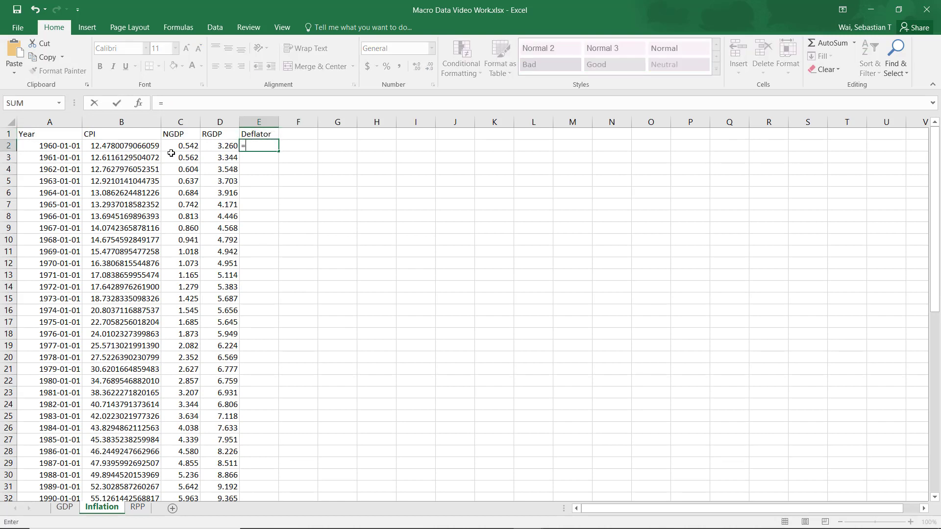
click(181, 145)
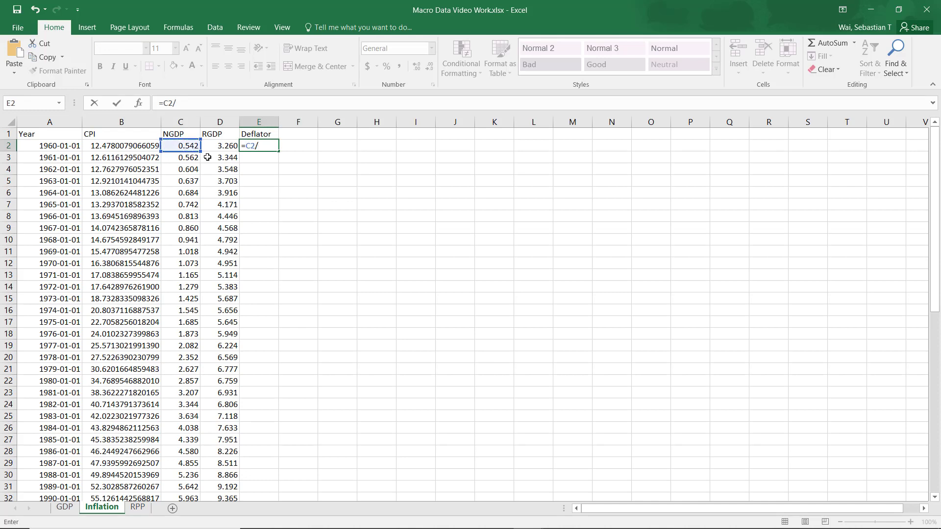
click(219, 145)
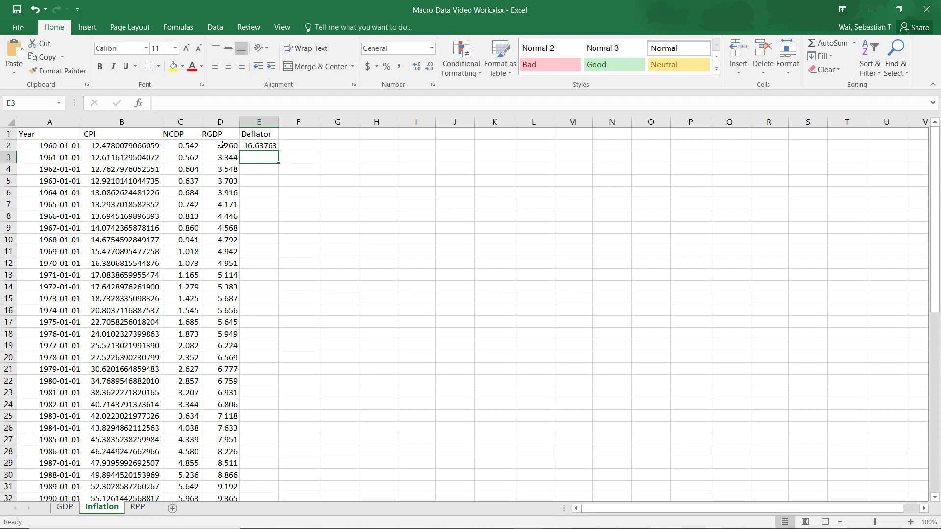
click(259, 145)
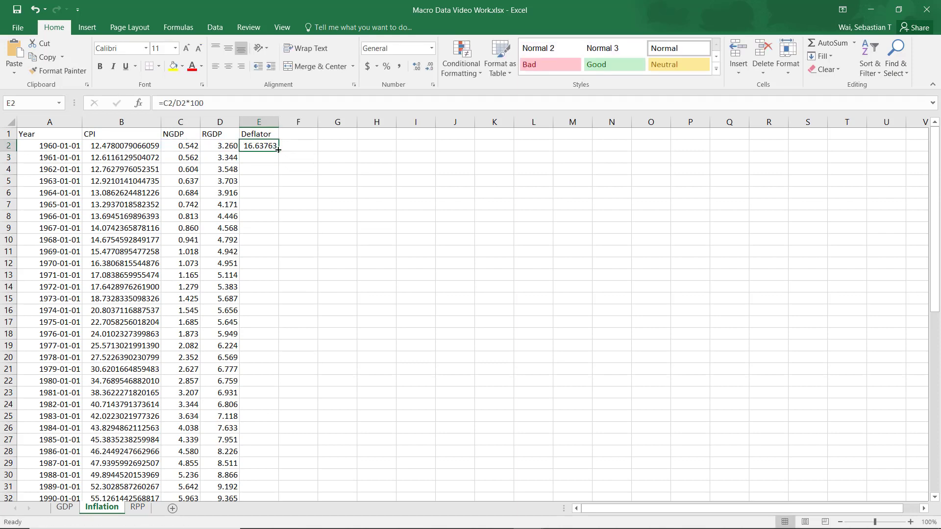
Fill the Deflator formula down to 2019 and check the 2012 value equals 100
drag(278, 149, 277, 498)
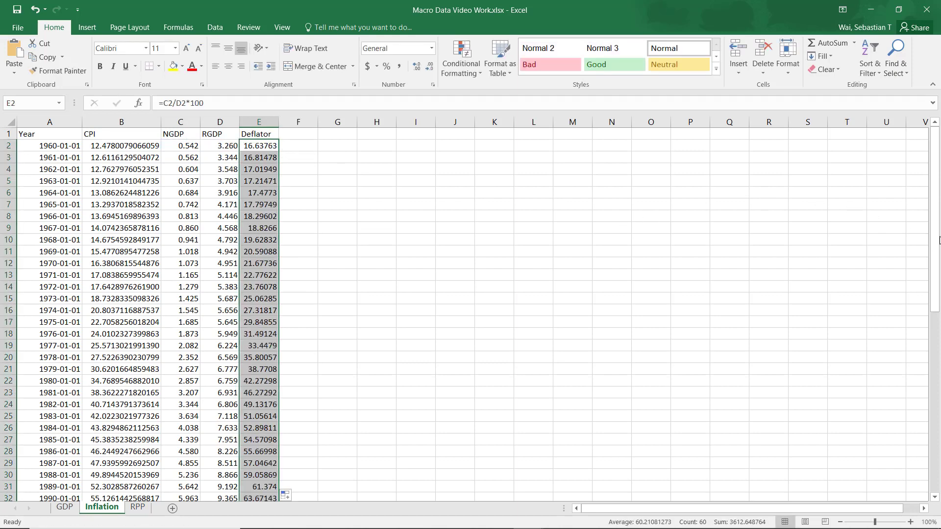
scroll(down, 3)
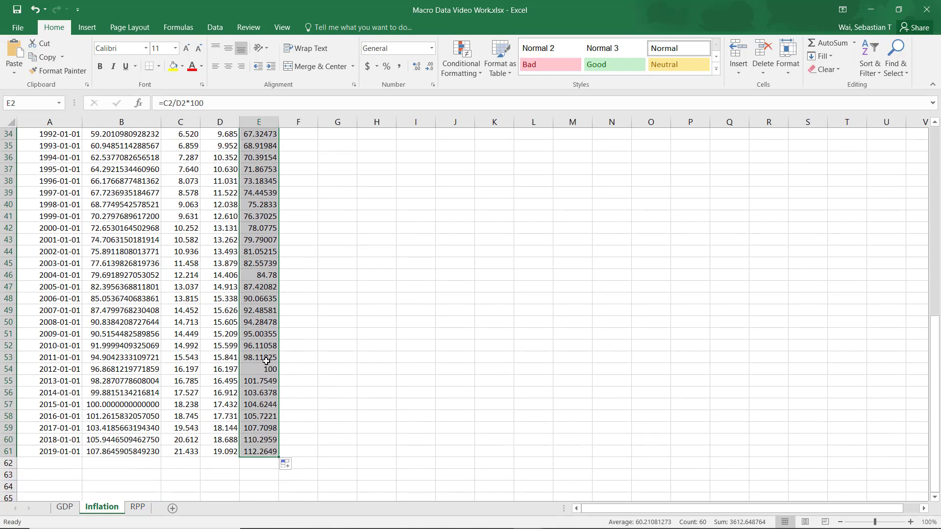
click(259, 370)
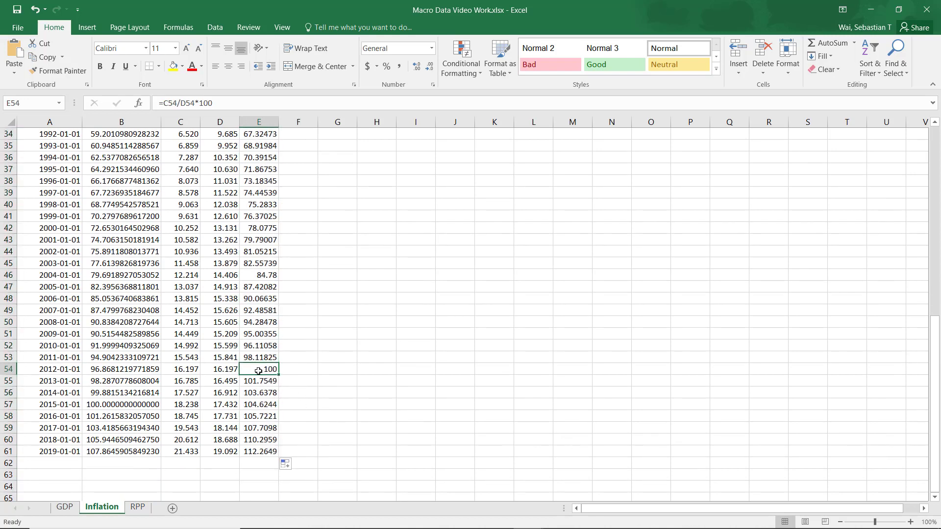
mouse_move(139, 384)
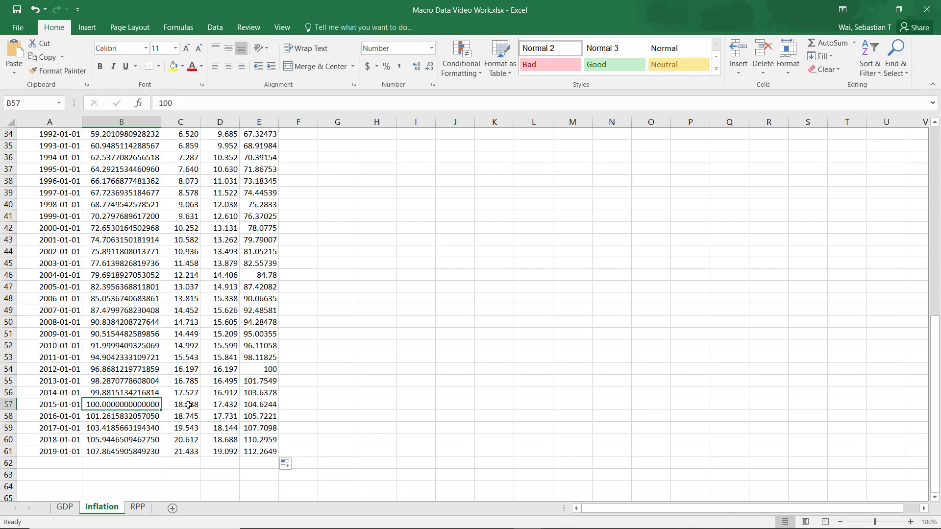
mouse_move(351, 454)
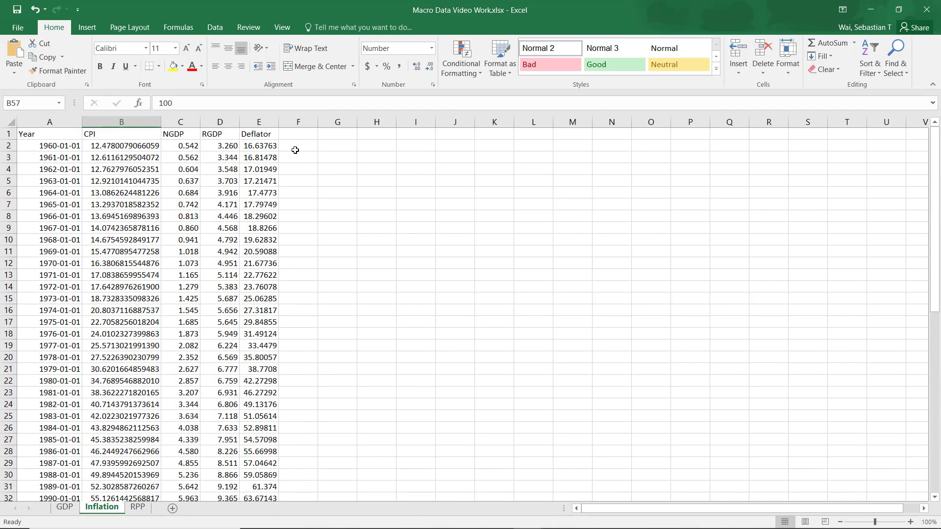
Head F1 as Infl (CPI) and start the 1961 formula in F3
click(298, 133)
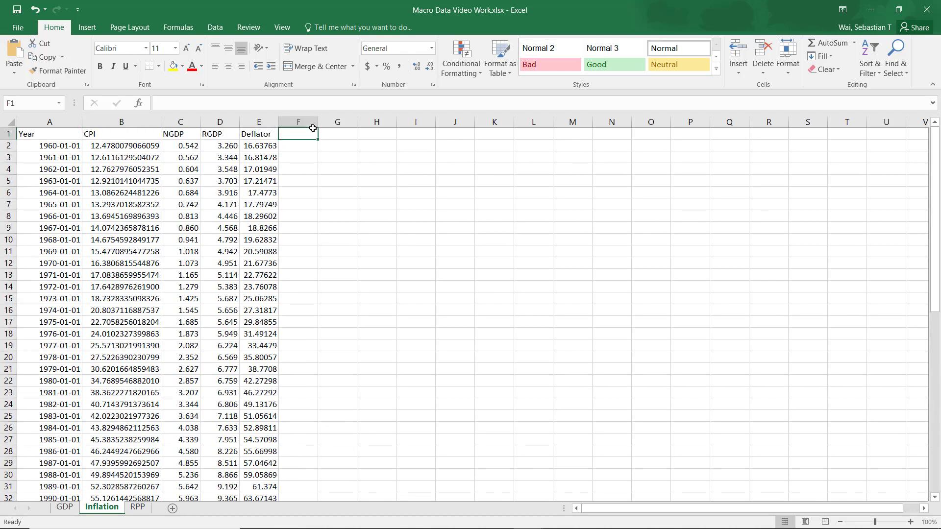
text(Infl)
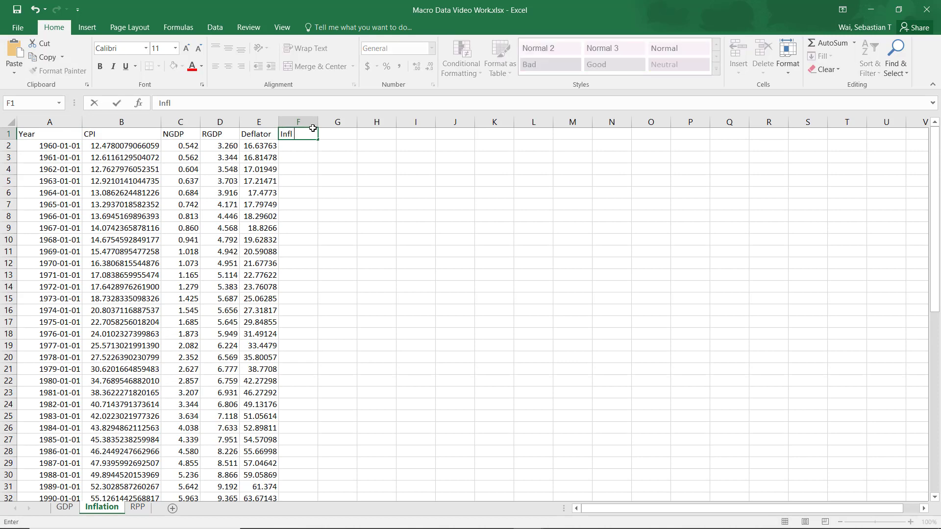
text((CPI))
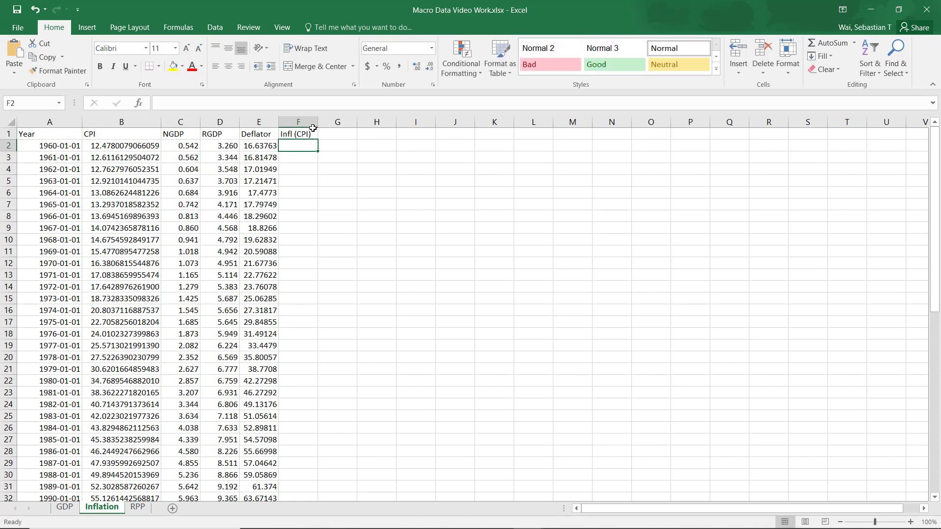
click(298, 157)
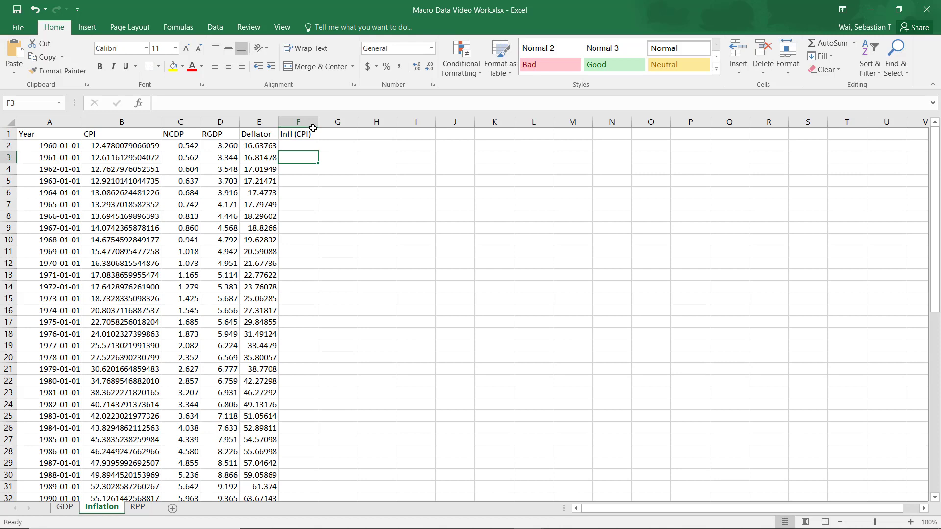
text(=)
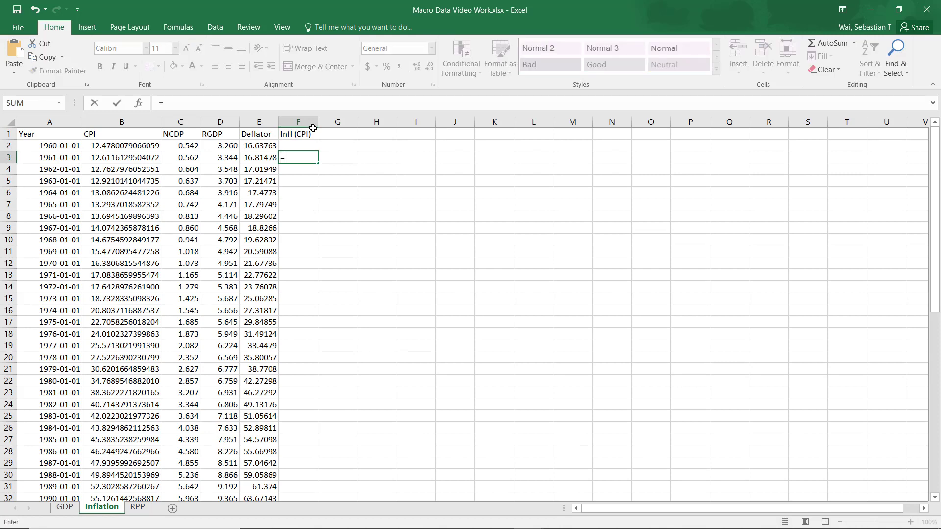
text(()
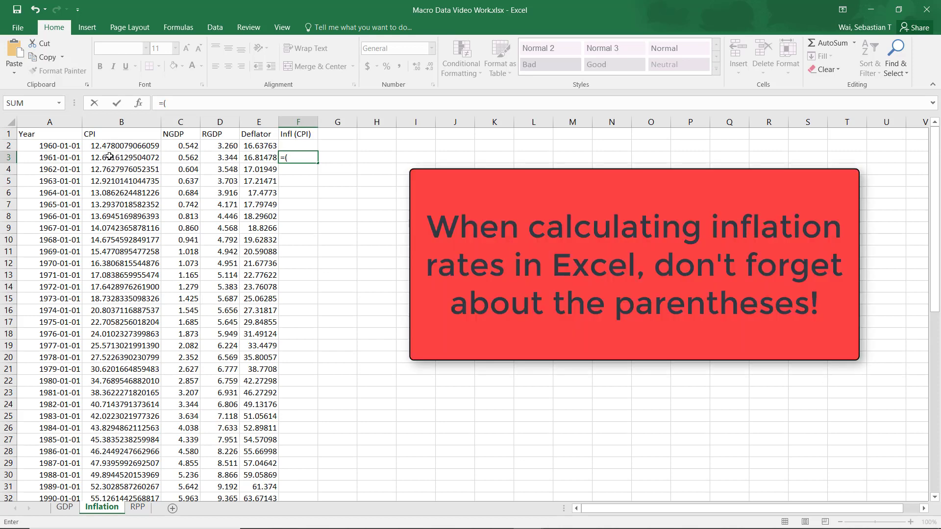
Complete F3 as =(B3-B2)/B2*100 and confirm it
click(120, 157)
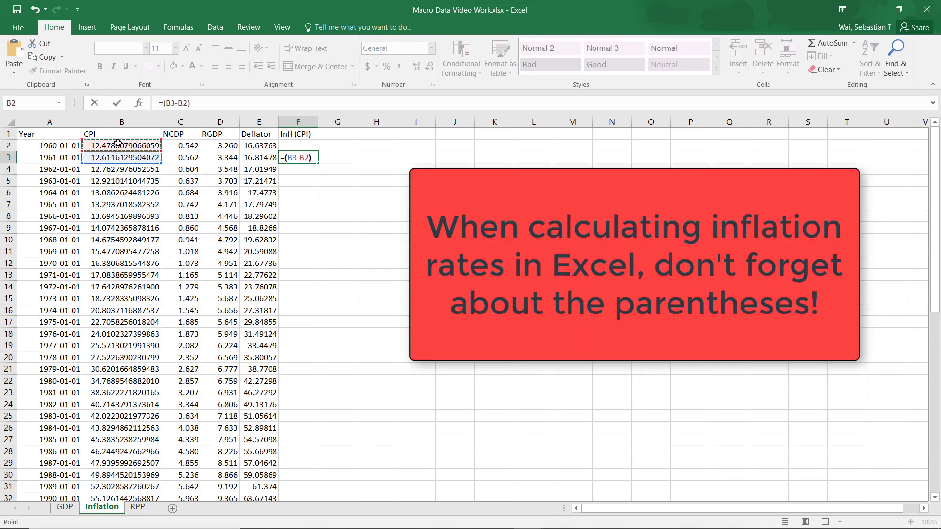
text(/B2)
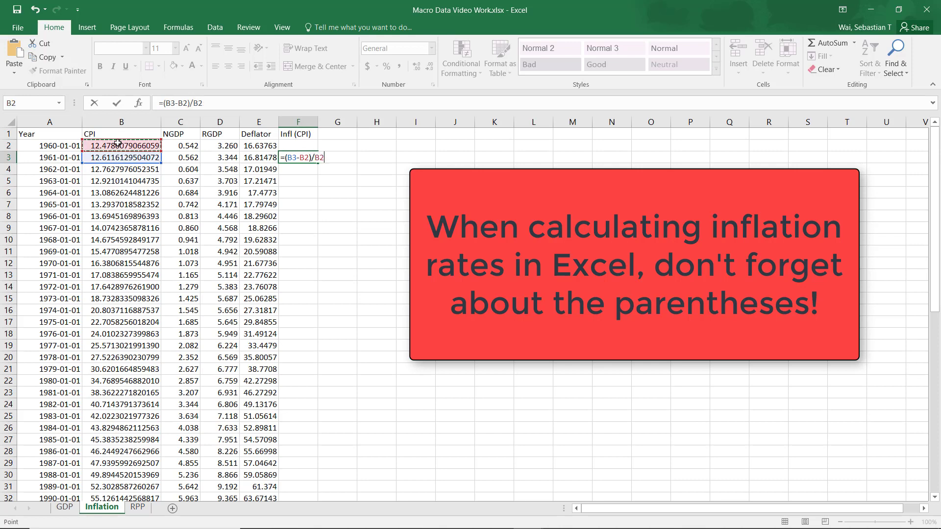
text(*)
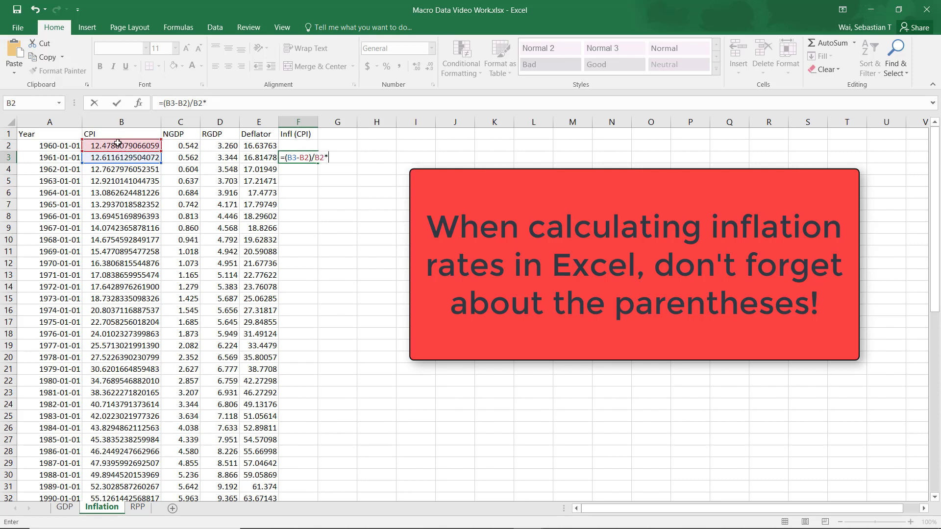
text(1)
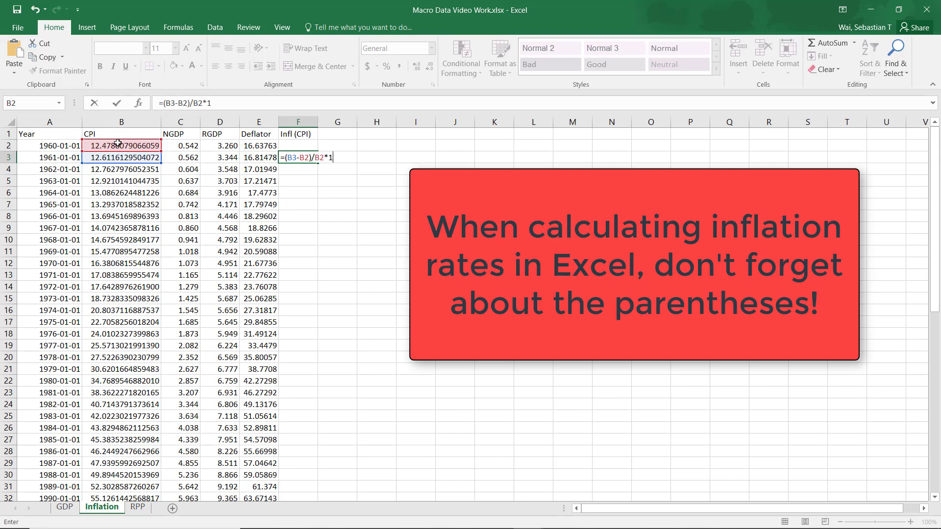
text(00)
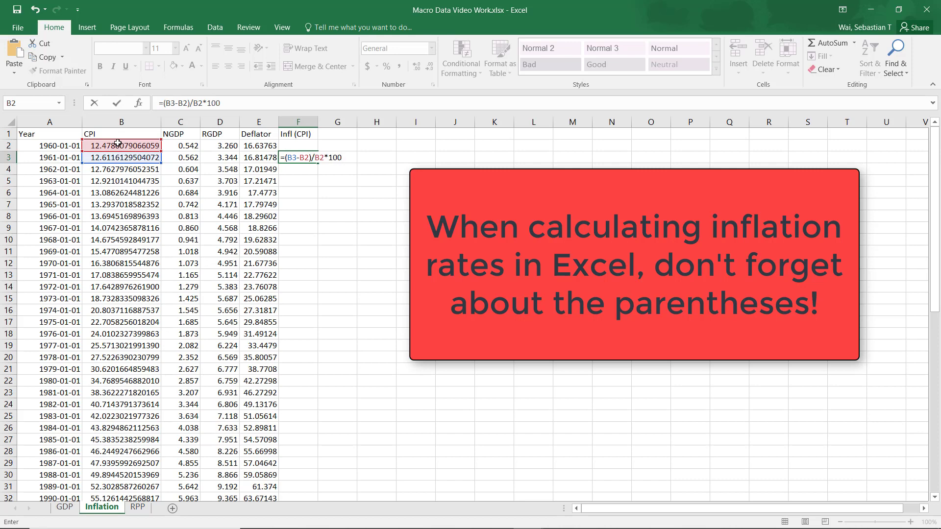
key(Enter)
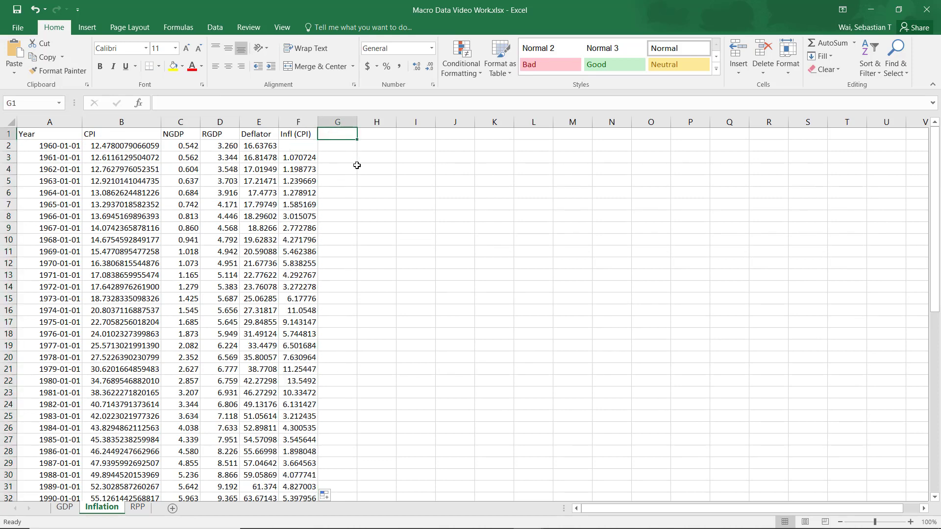
Head G1 as Infl (Defl) and start the 1961 formula in G3
text(Infl ()
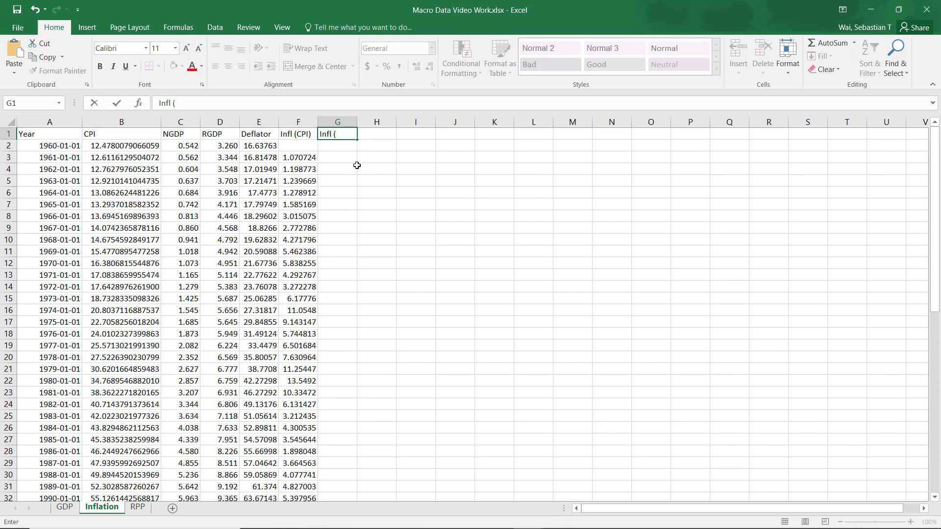
text(Defl))
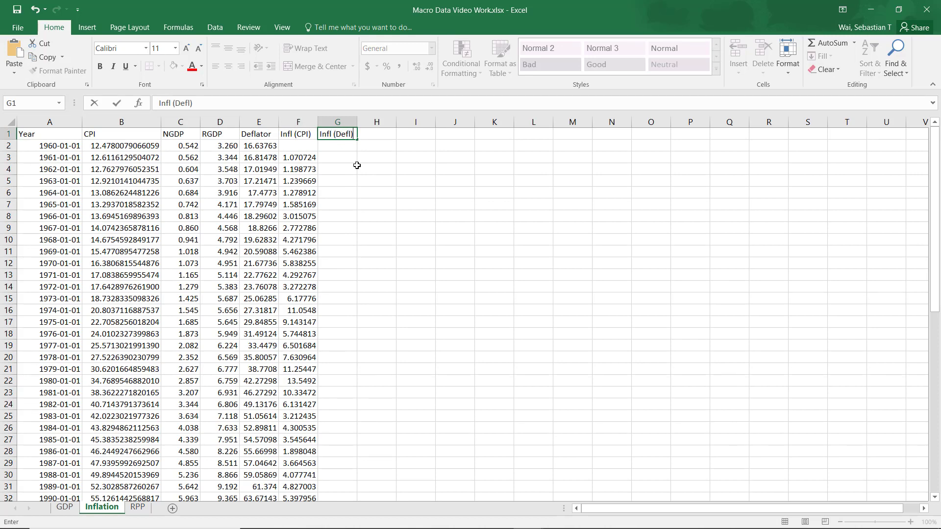
text(=)
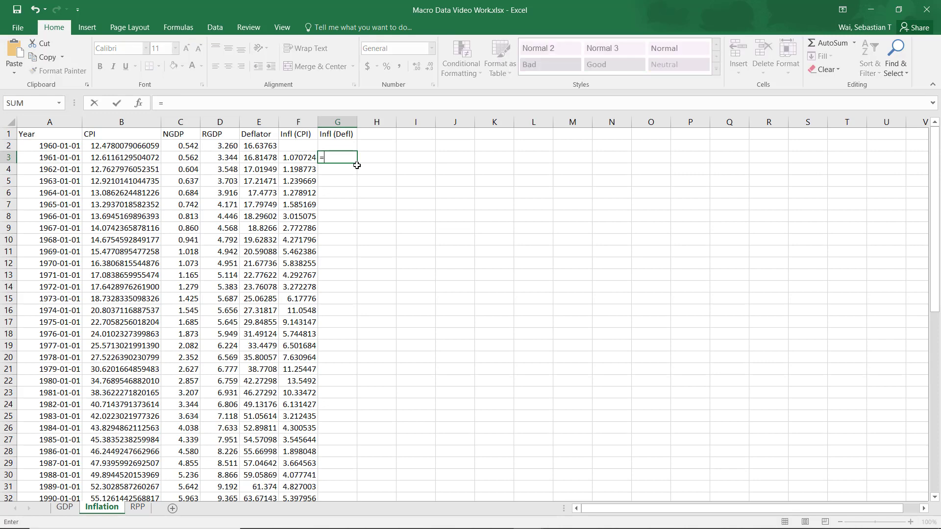
text(()
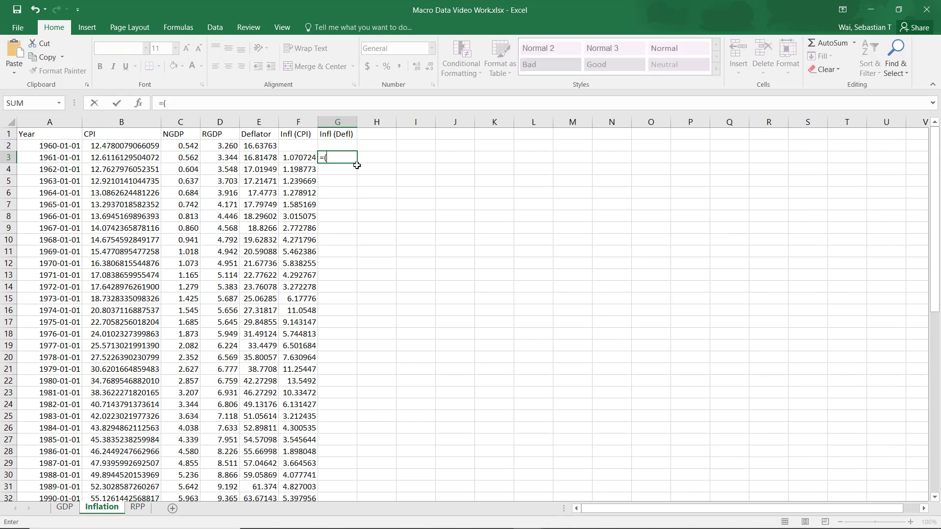
click(259, 156)
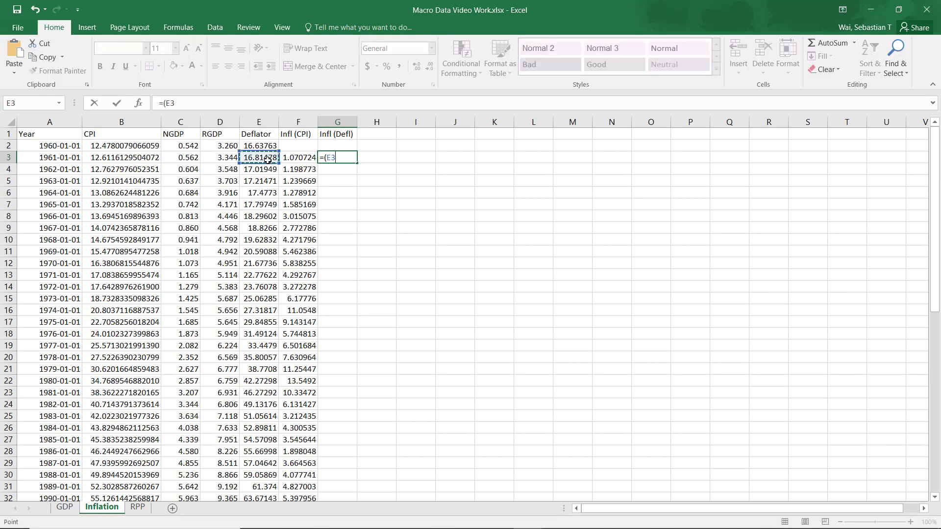
Complete G3 as =(E3-E2)/E2*100 and confirm it
text(-)
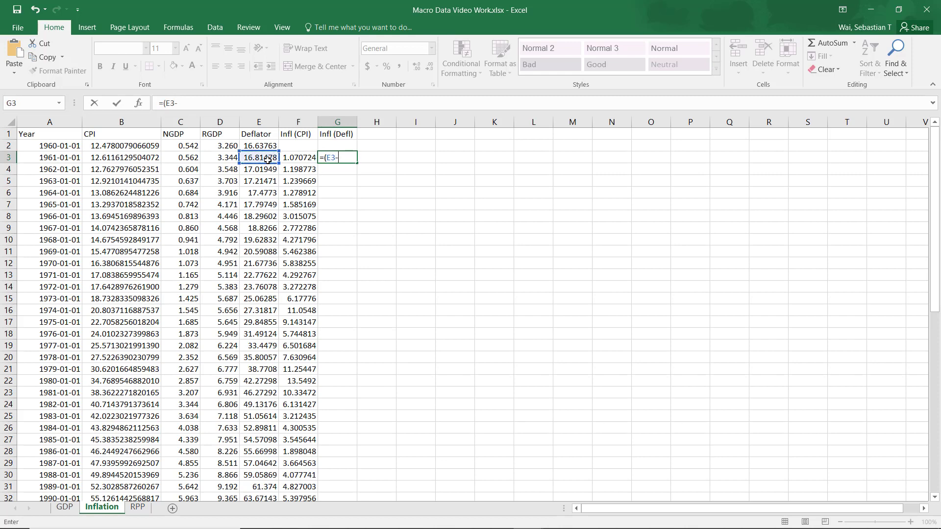
click(259, 145)
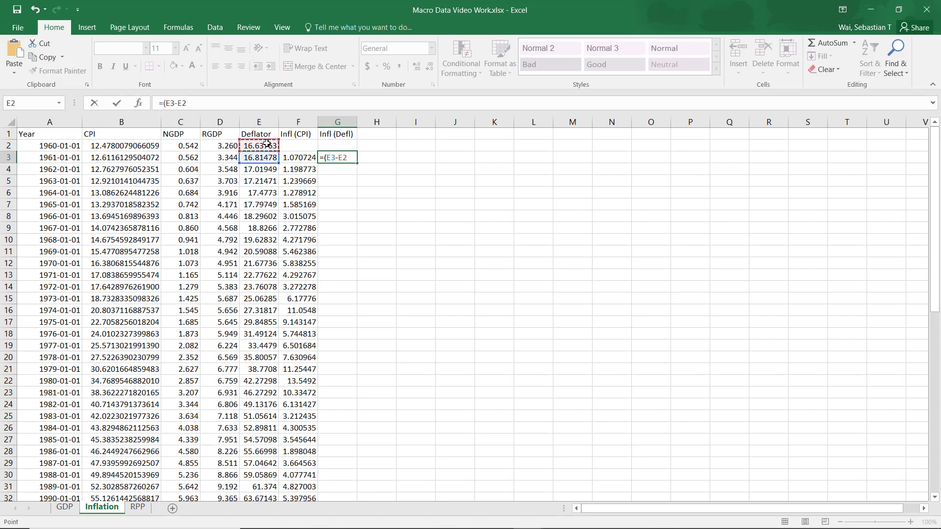
text(/E2)
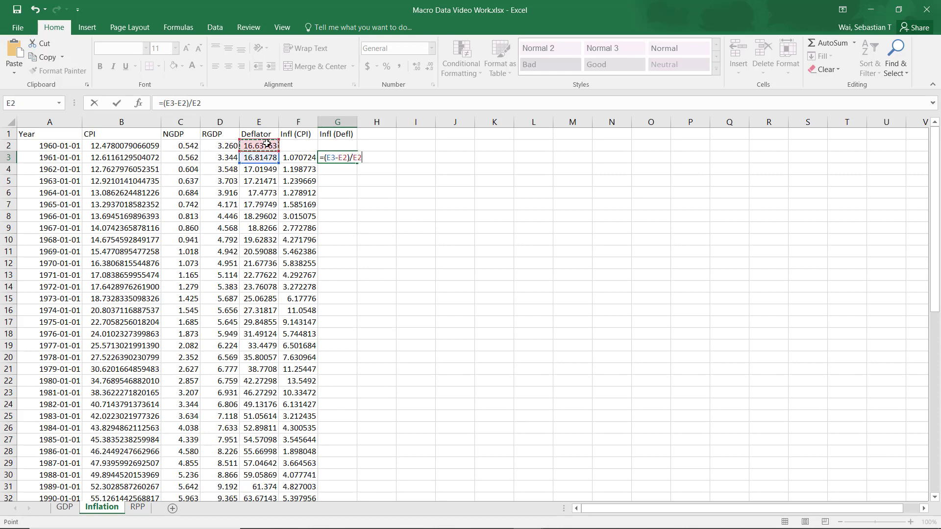
text(*1)
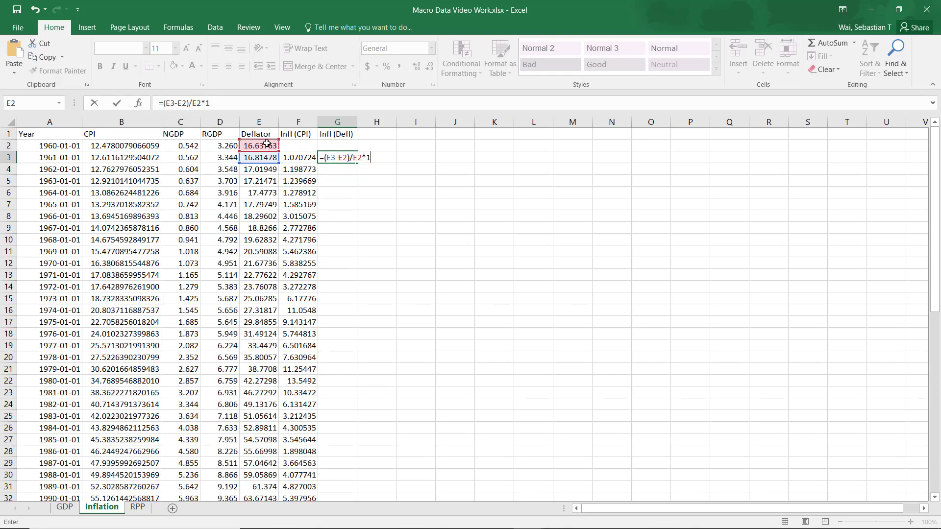
key(enter)
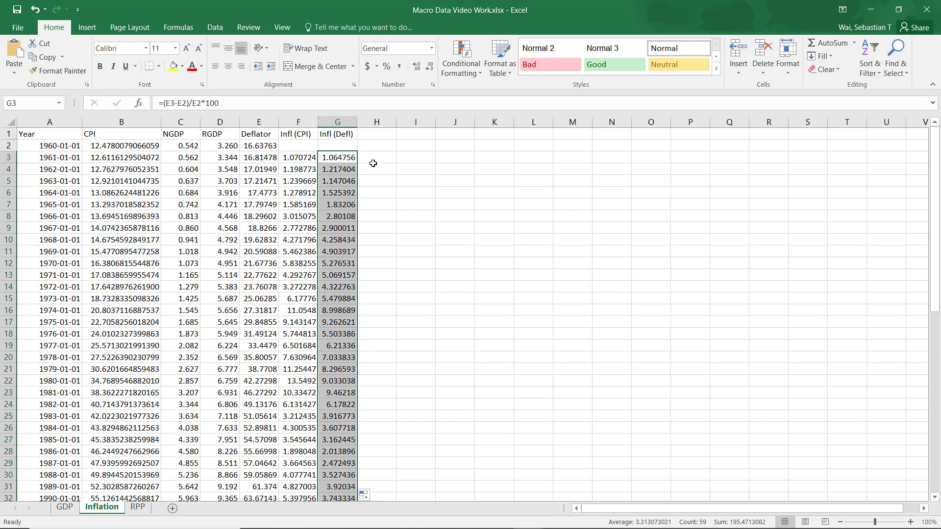
click(376, 169)
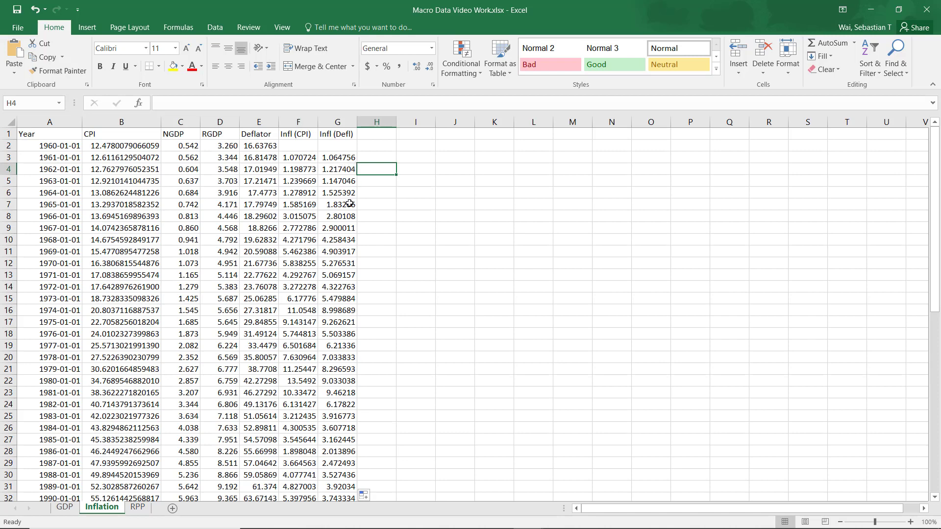
mouse_move(345, 207)
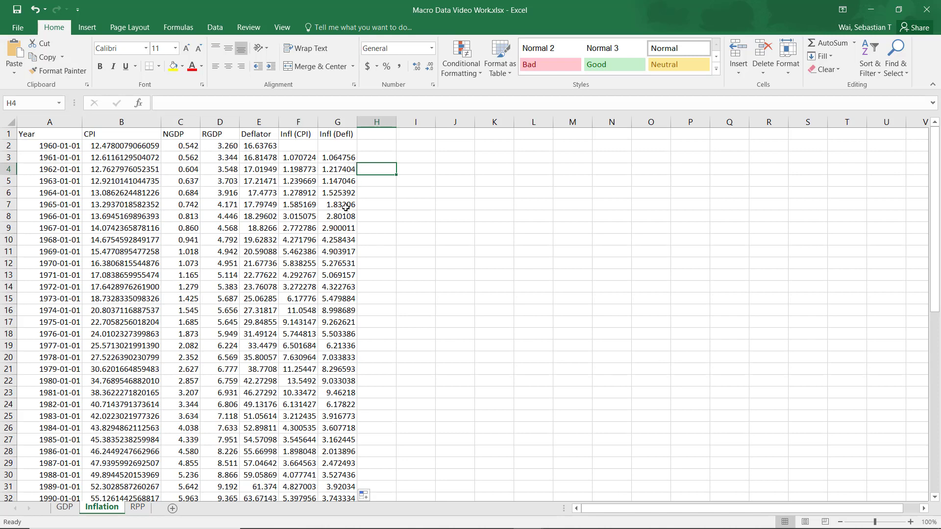
mouse_move(362, 183)
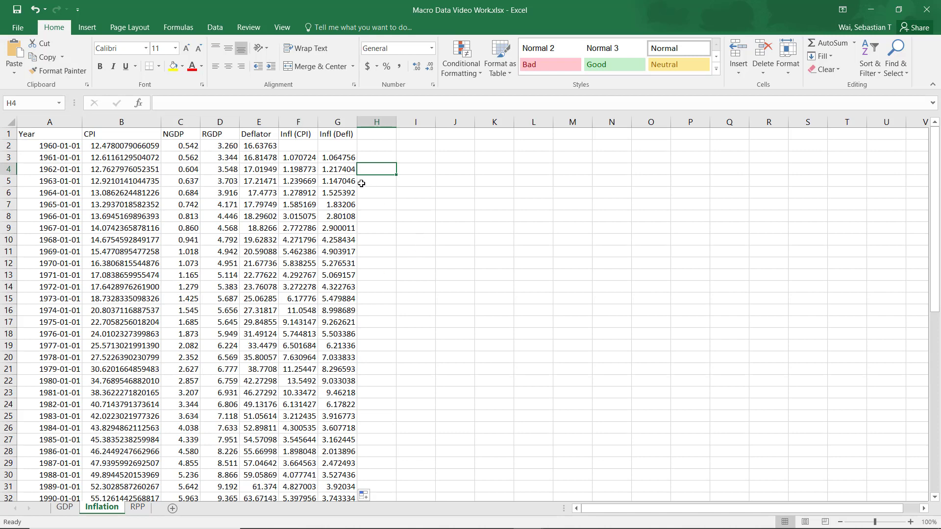
mouse_move(303, 160)
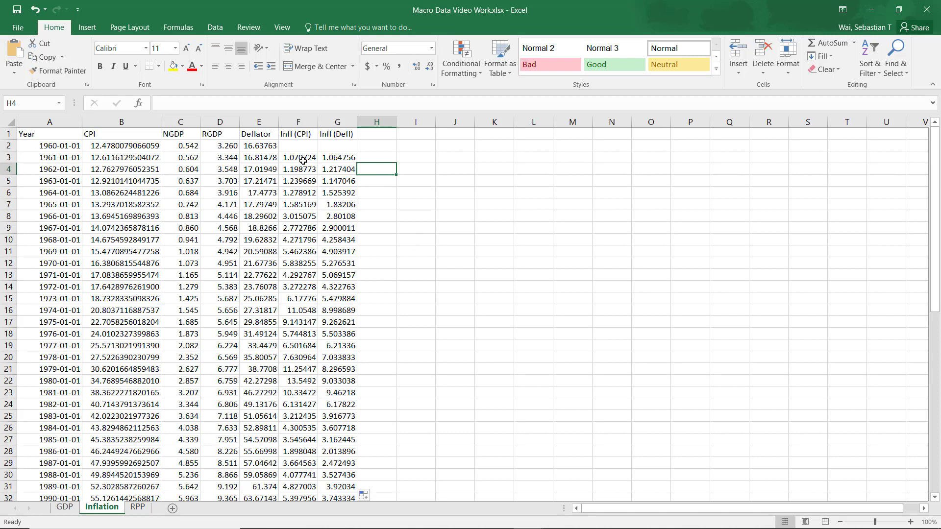
drag(298, 157, 298, 204)
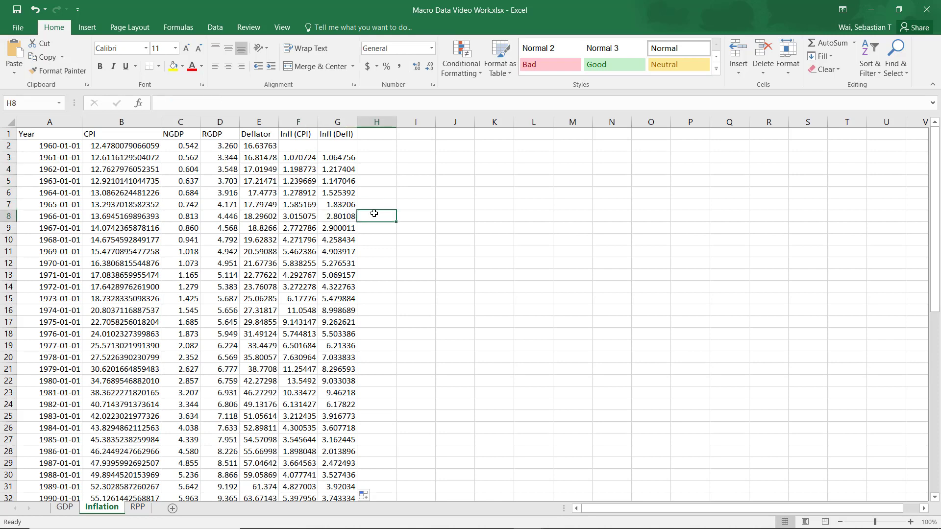
mouse_move(371, 259)
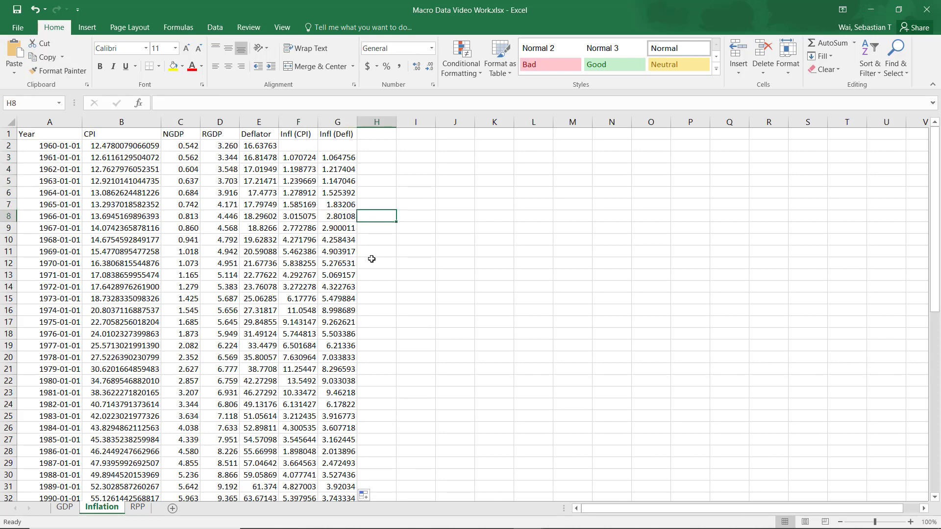
mouse_move(327, 295)
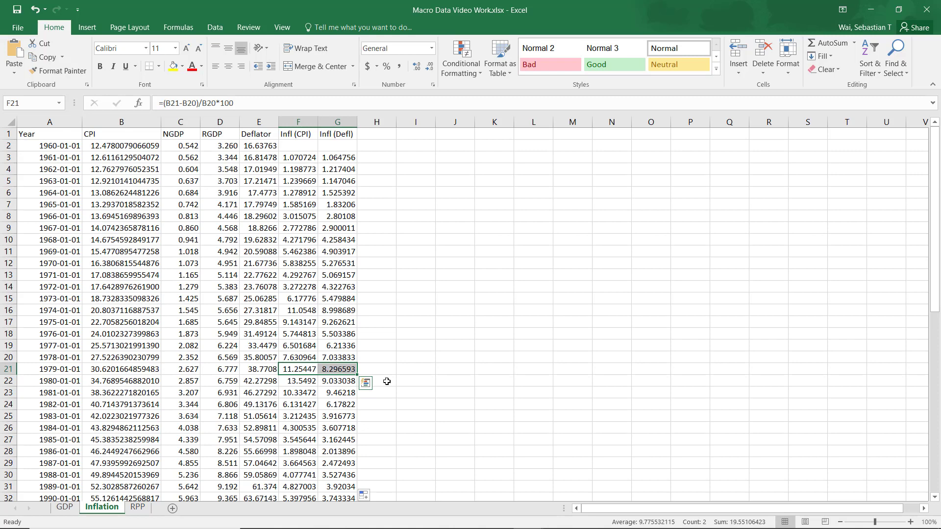
click(376, 380)
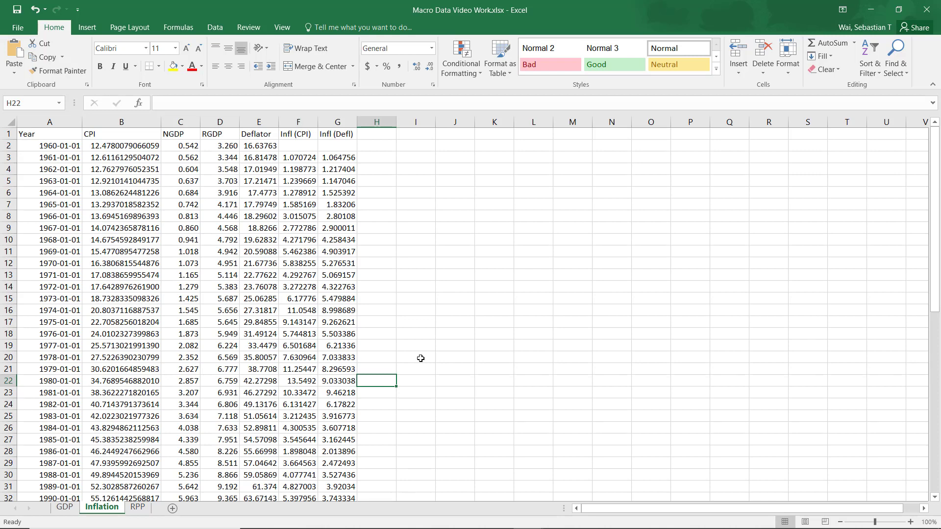
scroll(down, 3)
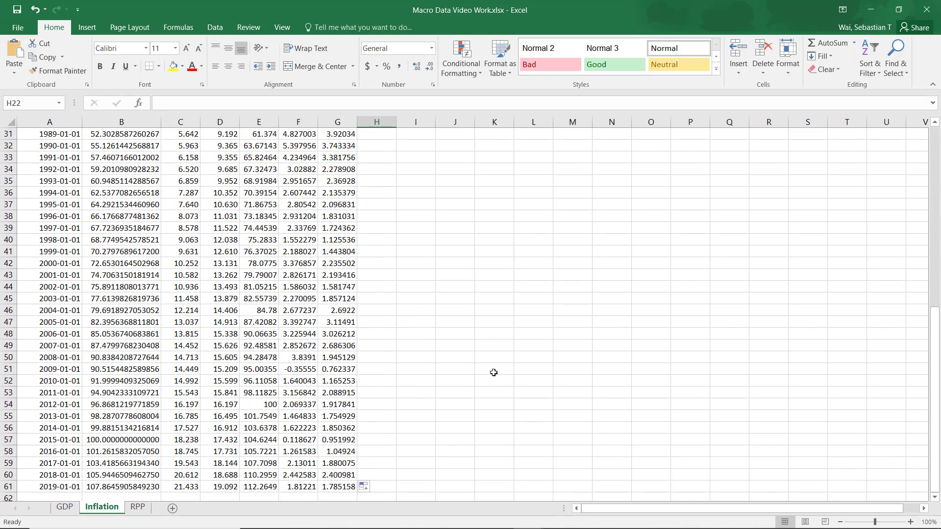
scroll(down, 3)
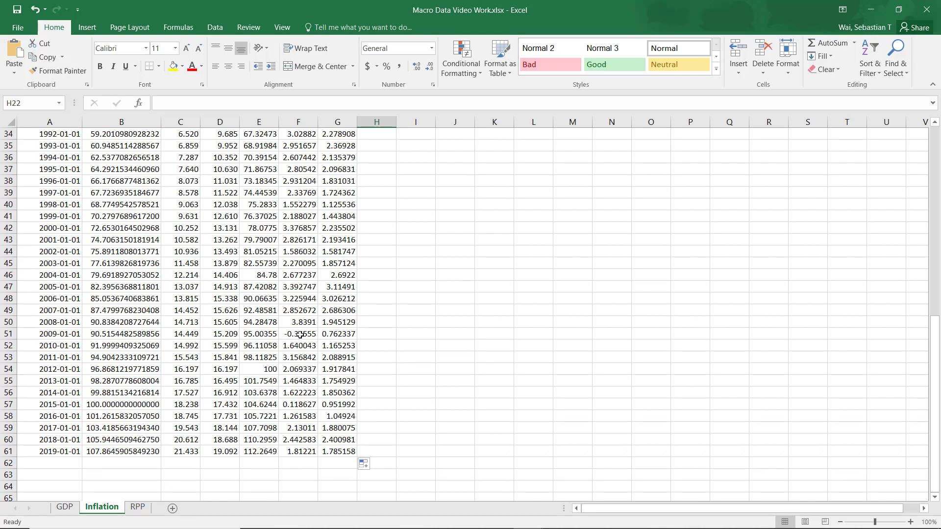
click(298, 333)
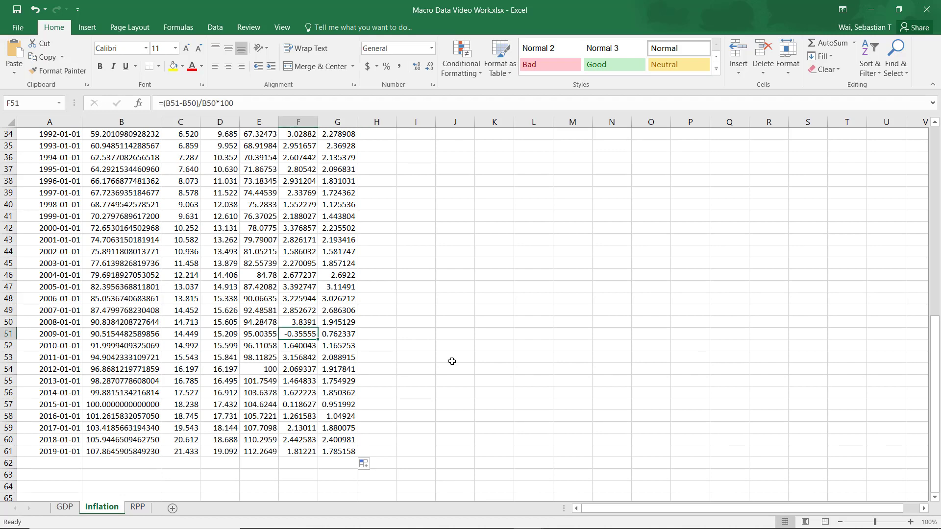